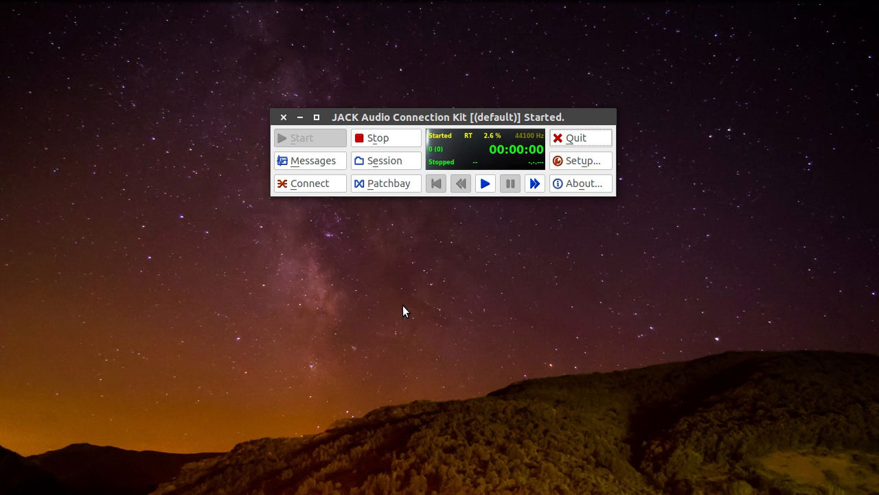
{"action": "mouse_move", "coordinate": [401, 281]}
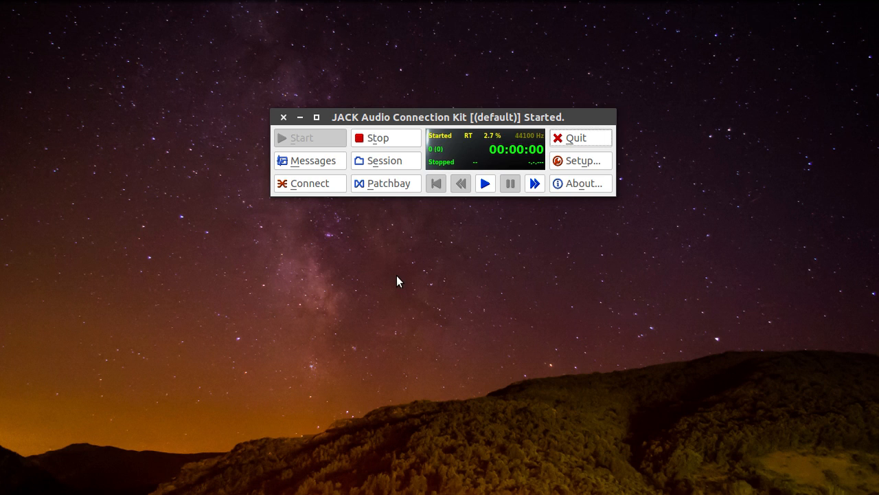
{"action": "mouse_move", "coordinate": [461, 129]}
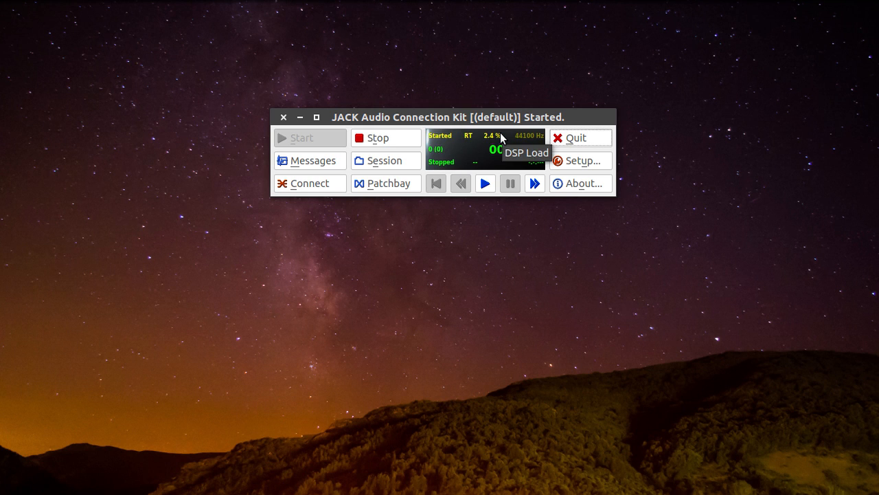
{"action": "mouse_move", "coordinate": [328, 381]}
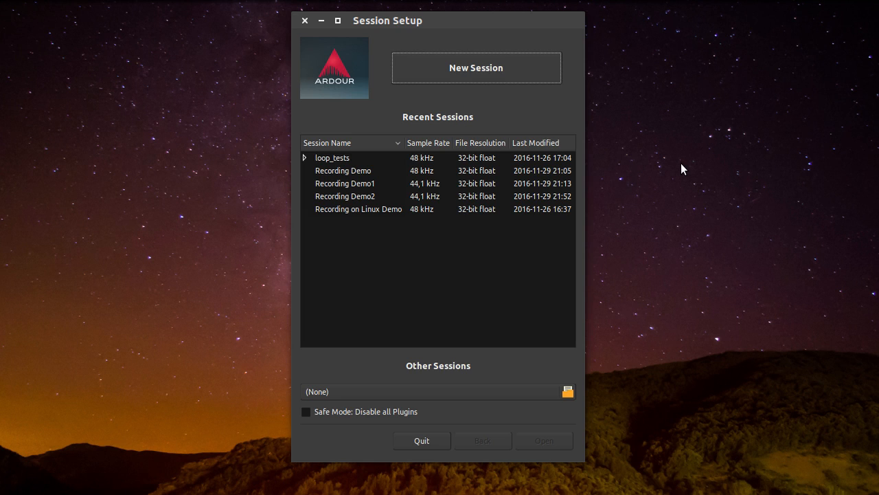
{"action": "mouse_move", "coordinate": [618, 112]}
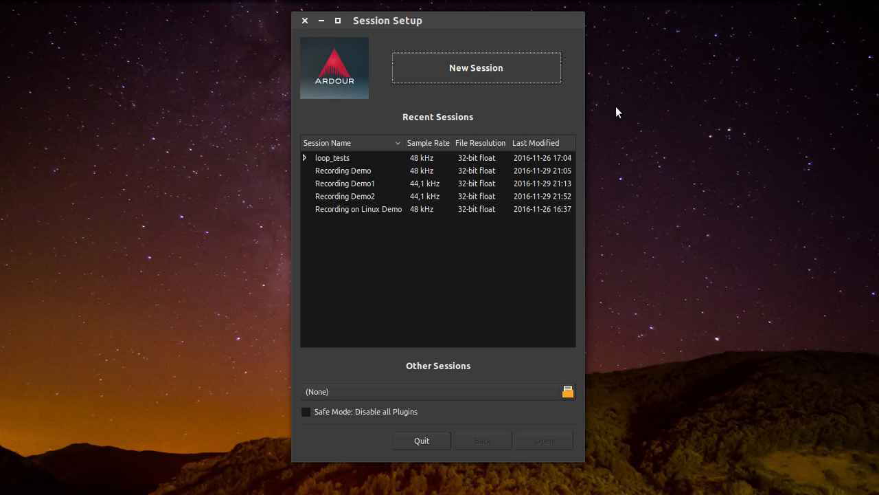
{"action": "mouse_move", "coordinate": [477, 68]}
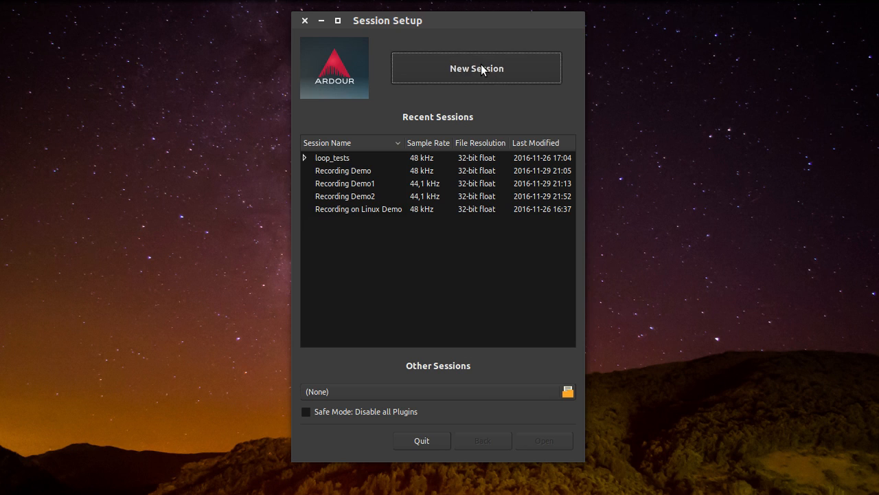
Step: Create a new session named 'Recording Demo -1' and open it
{"action": "left_click", "coordinate": [477, 68]}
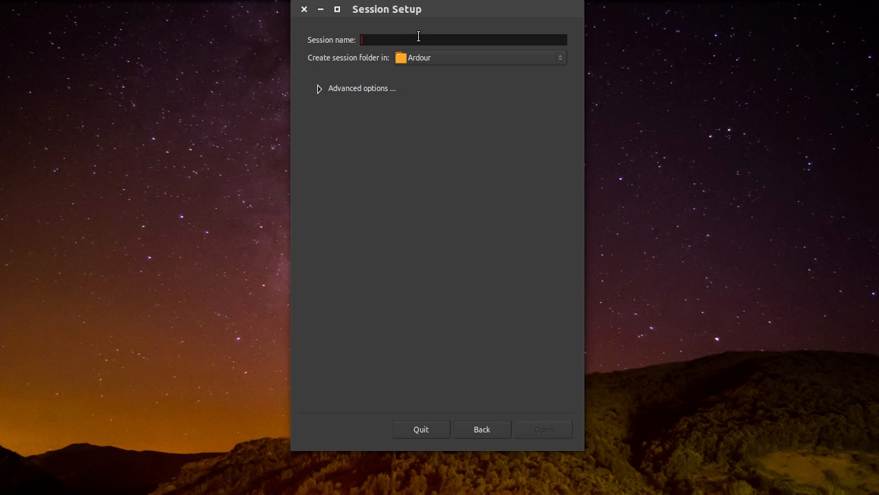
{"action": "type", "text": "Recording Demo"}
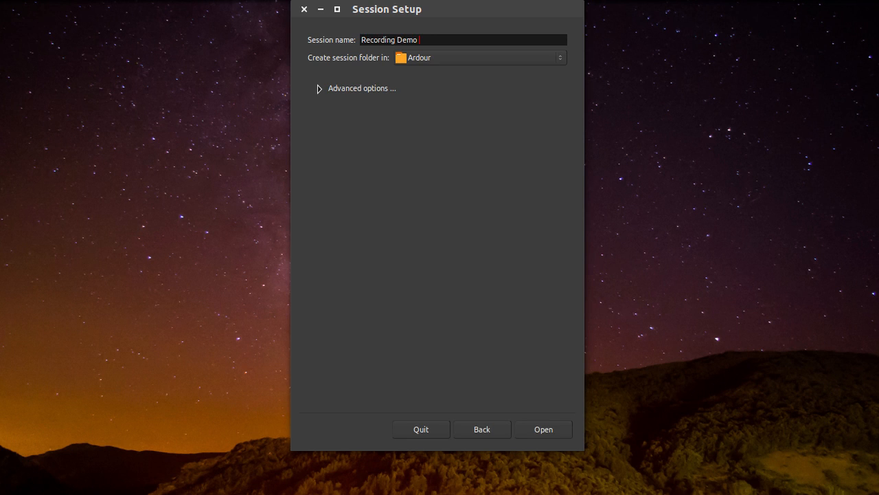
{"action": "type", "text": "-1"}
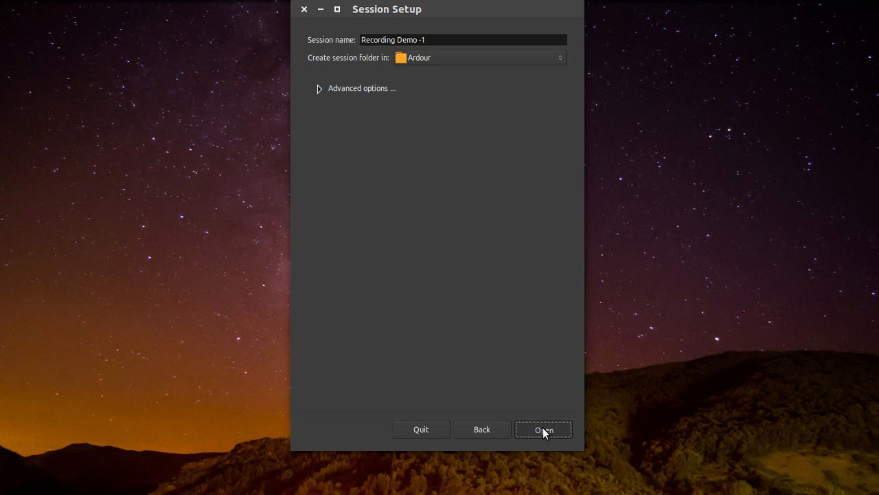
{"action": "left_click", "coordinate": [543, 429]}
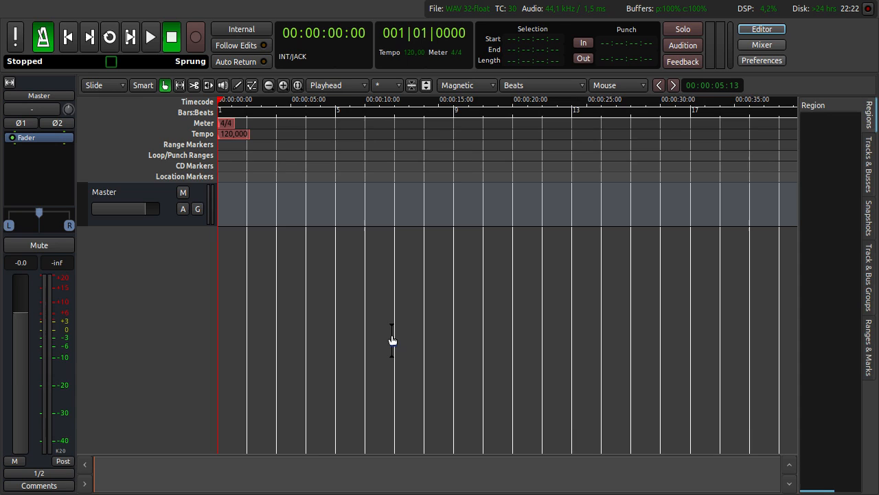
{"action": "mouse_move", "coordinate": [170, 15]}
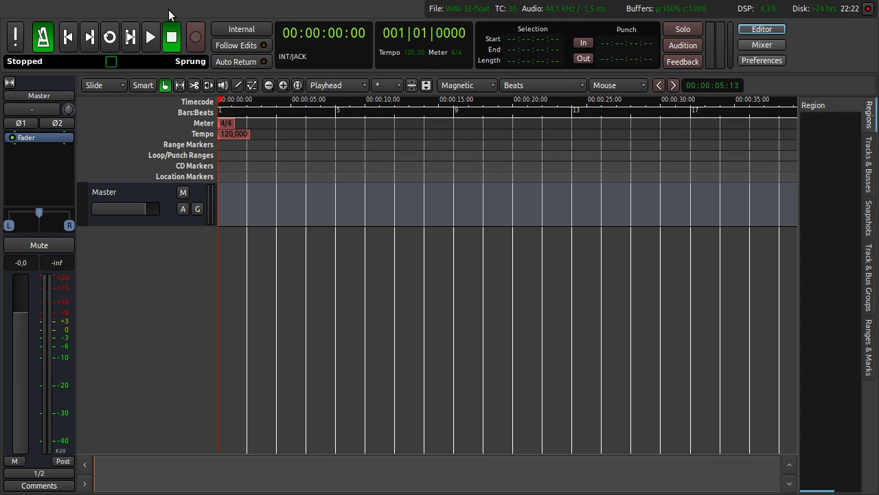
{"action": "mouse_move", "coordinate": [144, 10]}
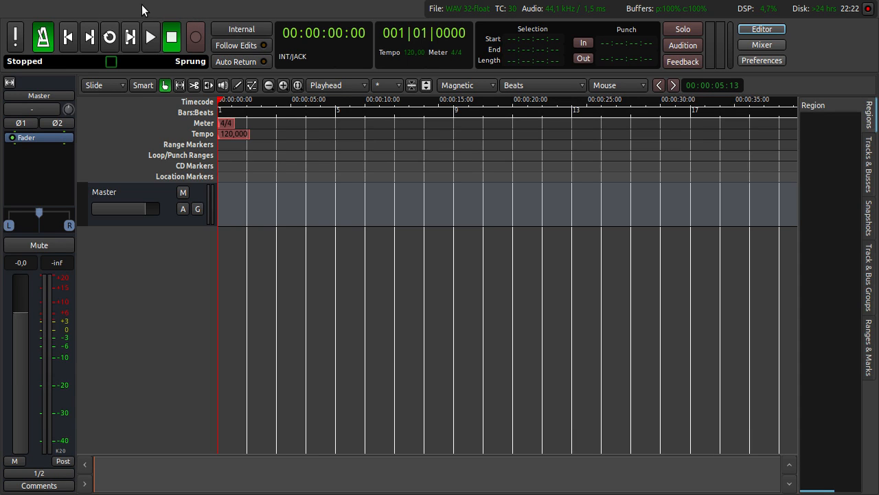
{"action": "mouse_move", "coordinate": [809, 36]}
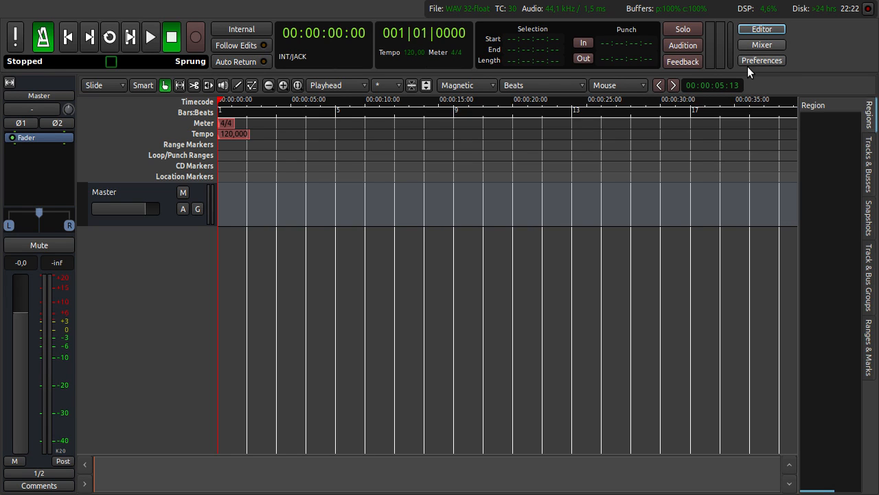
{"action": "mouse_move", "coordinate": [762, 29]}
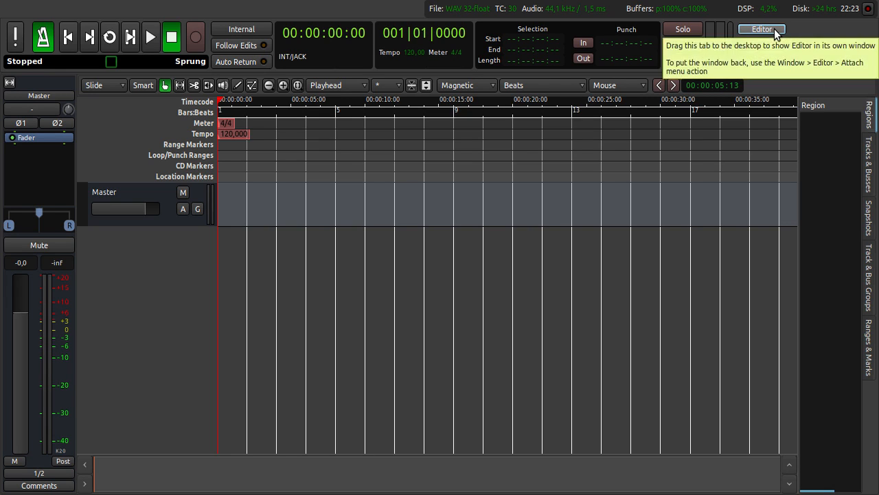
{"action": "left_click", "coordinate": [762, 44]}
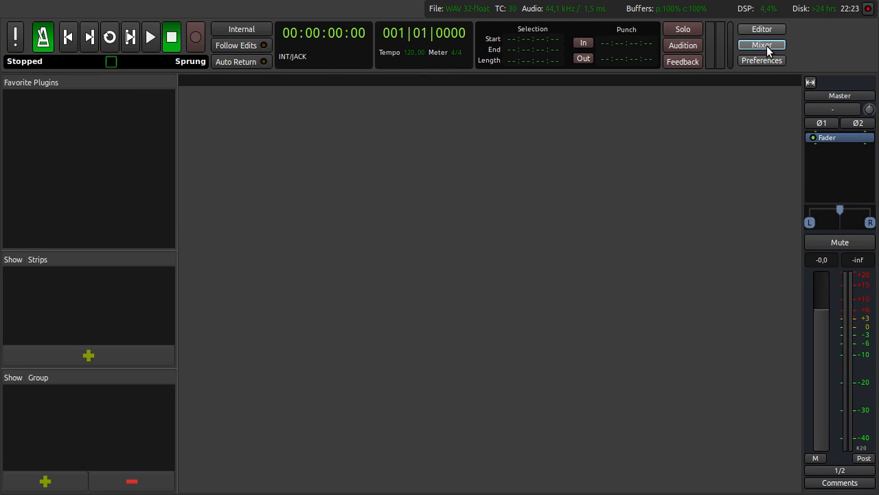
{"action": "left_click", "coordinate": [761, 60]}
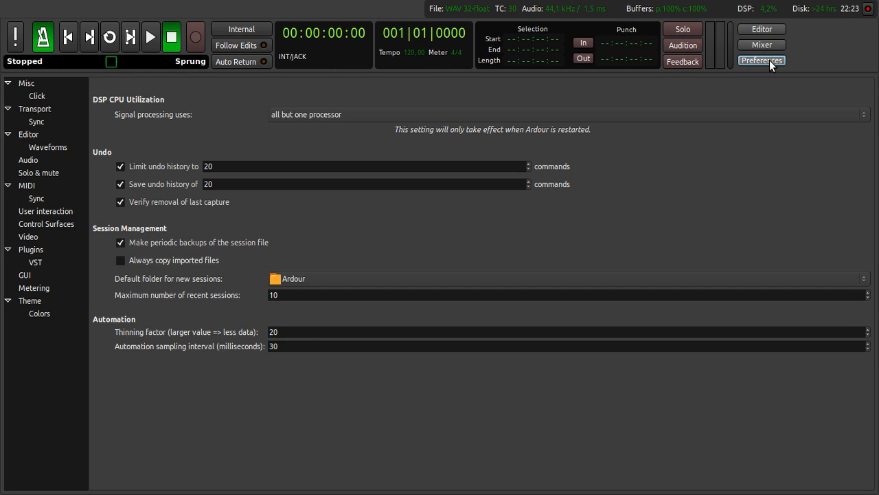
{"action": "mouse_move", "coordinate": [762, 29]}
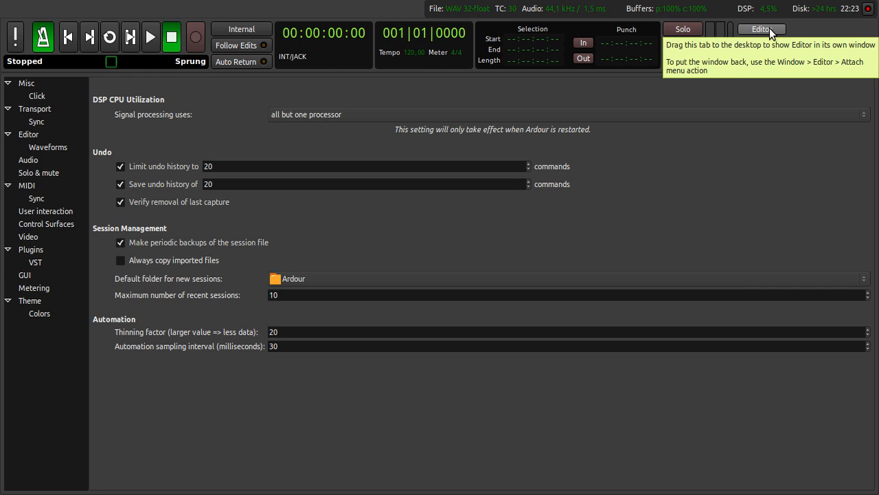
{"action": "left_click", "coordinate": [761, 29]}
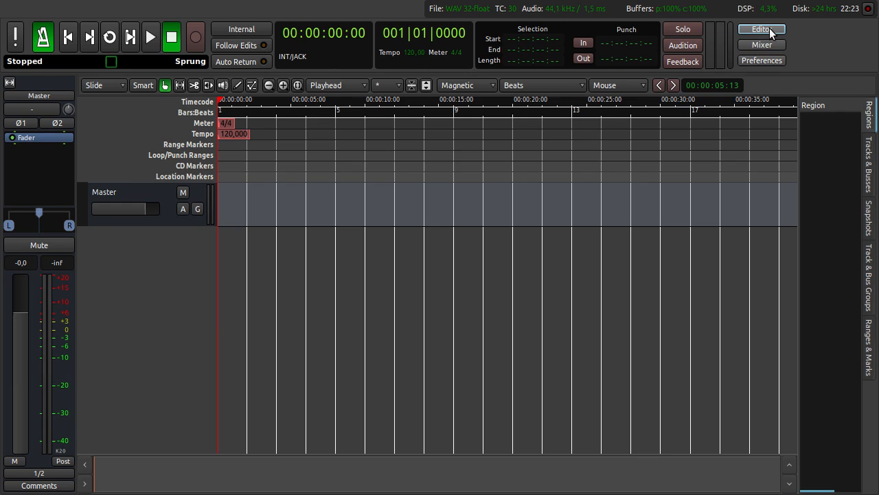
{"action": "left_click", "coordinate": [762, 29]}
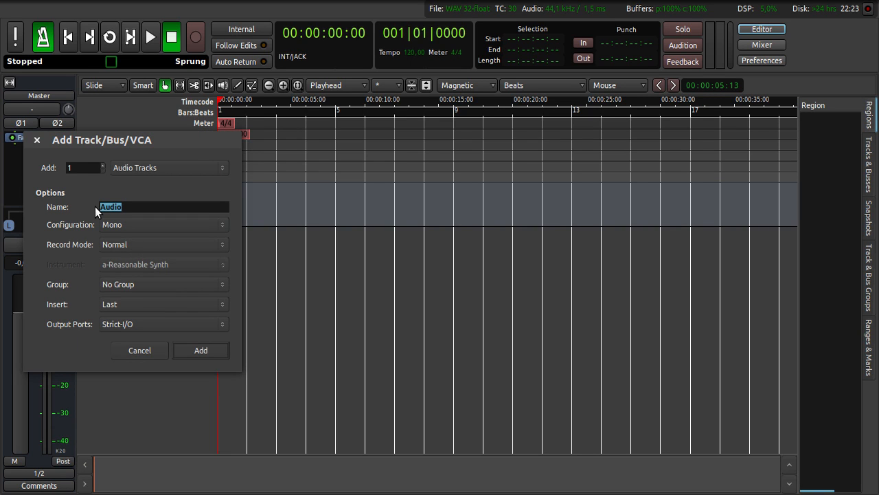
Step: Add a mono audio track named Drums beneath the Master bus
{"action": "type", "text": "Drums"}
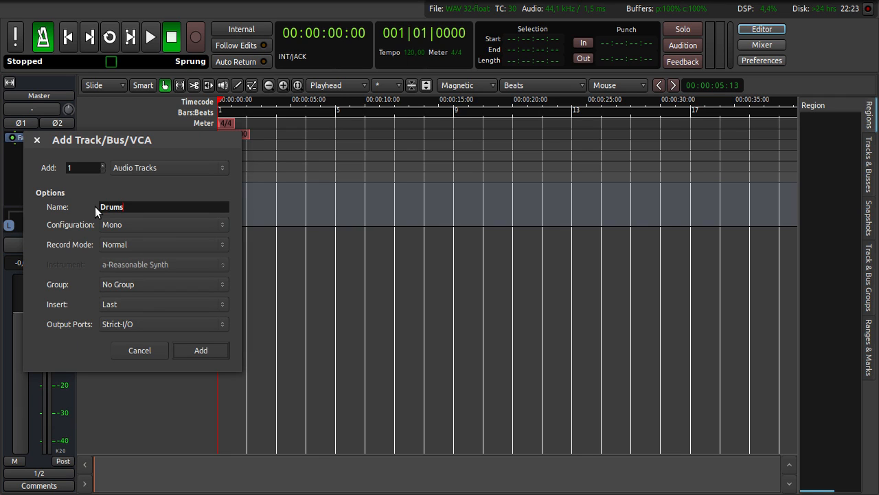
{"action": "left_click", "coordinate": [201, 351]}
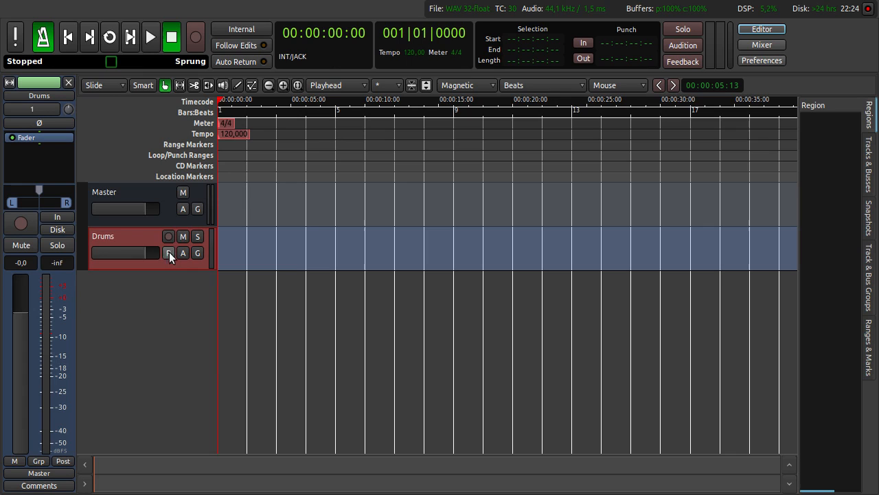
{"action": "left_click", "coordinate": [169, 252]}
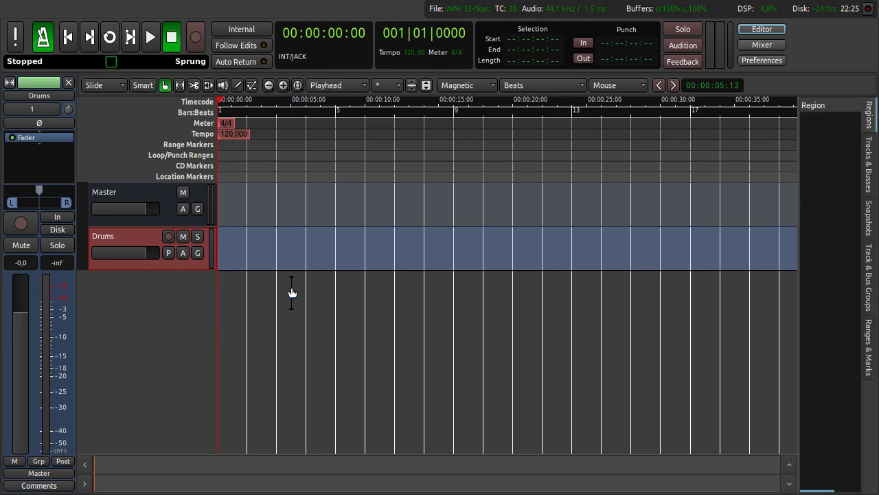
{"action": "mouse_move", "coordinate": [294, 251]}
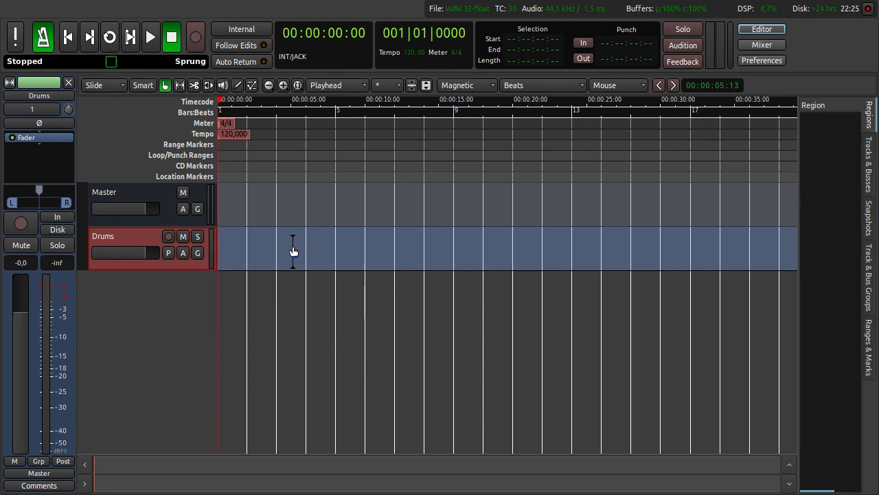
Step: Preview and import the BarRoomBluesDrum05.wav drum loop onto the Drums track
{"action": "right_click", "coordinate": [293, 249]}
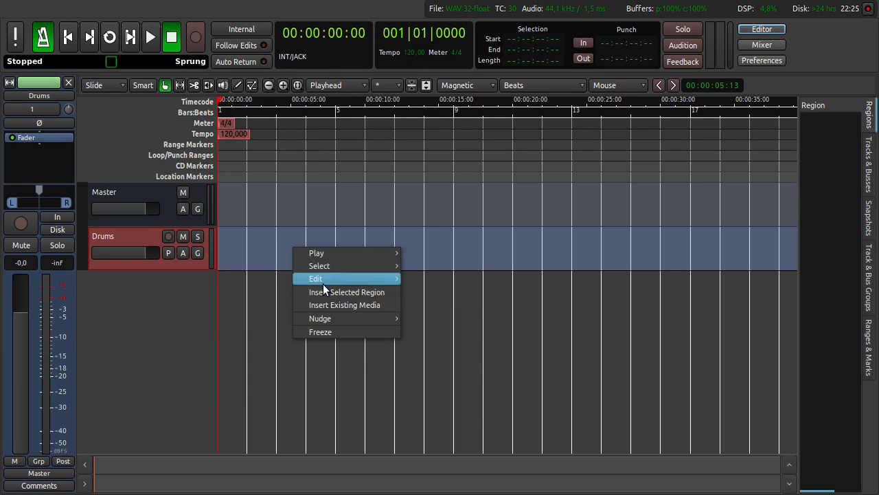
{"action": "mouse_move", "coordinate": [344, 306]}
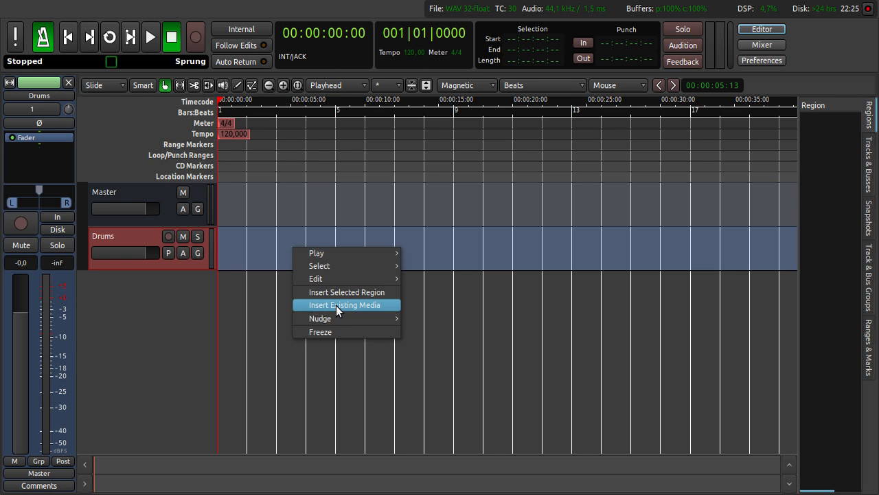
{"action": "left_click", "coordinate": [345, 305]}
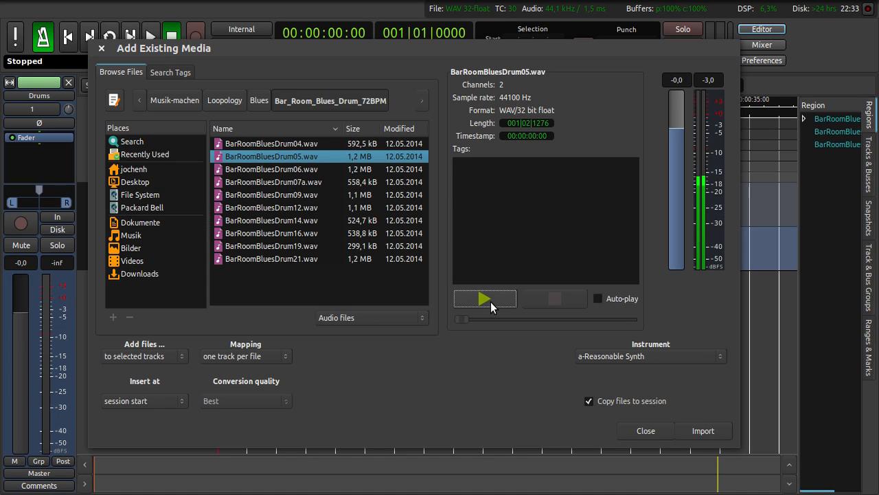
{"action": "left_click", "coordinate": [484, 299]}
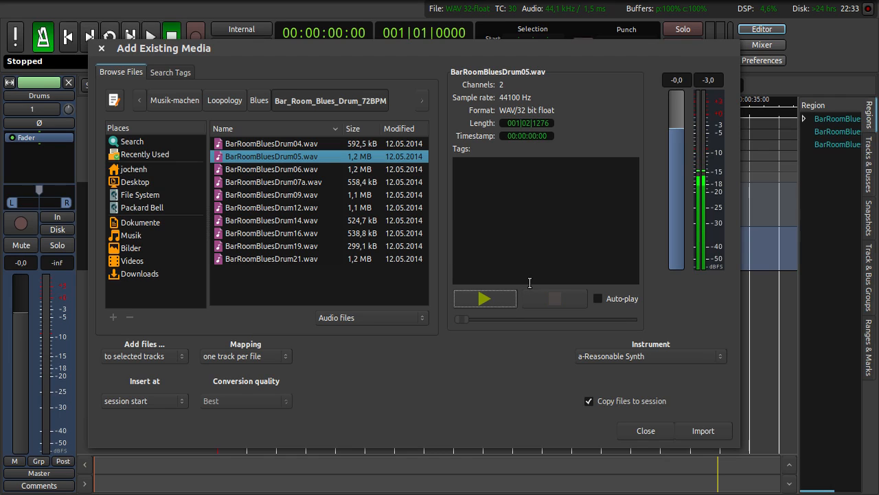
{"action": "mouse_move", "coordinate": [620, 282]}
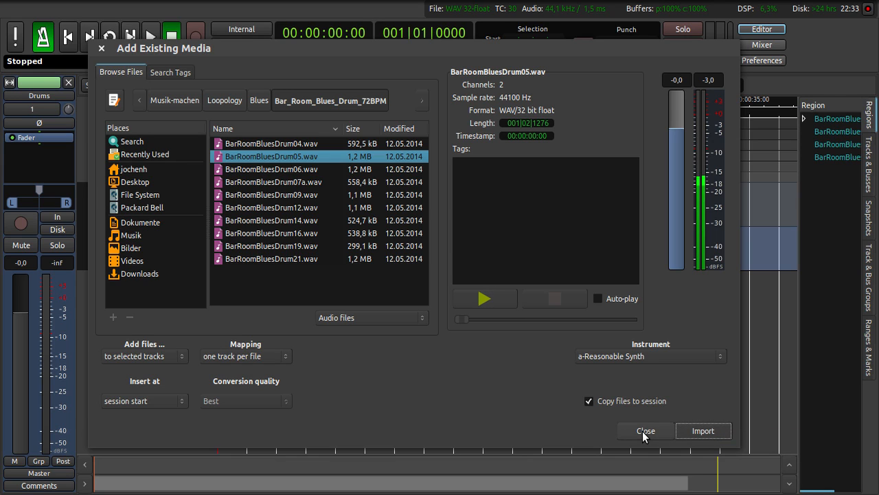
{"action": "left_click", "coordinate": [645, 431]}
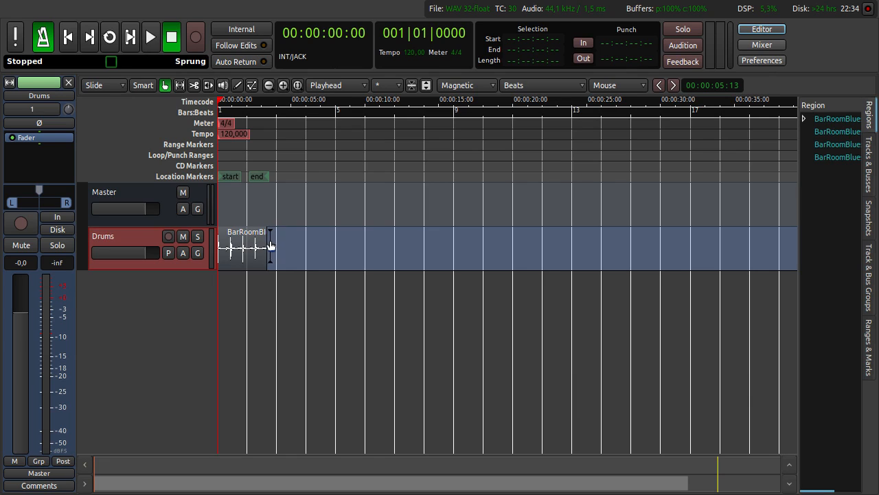
{"action": "mouse_move", "coordinate": [269, 247]}
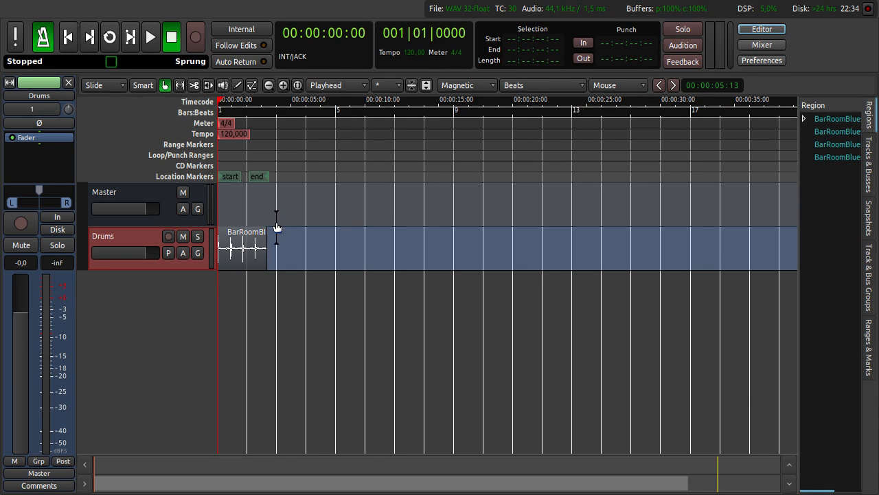
{"action": "mouse_move", "coordinate": [271, 219]}
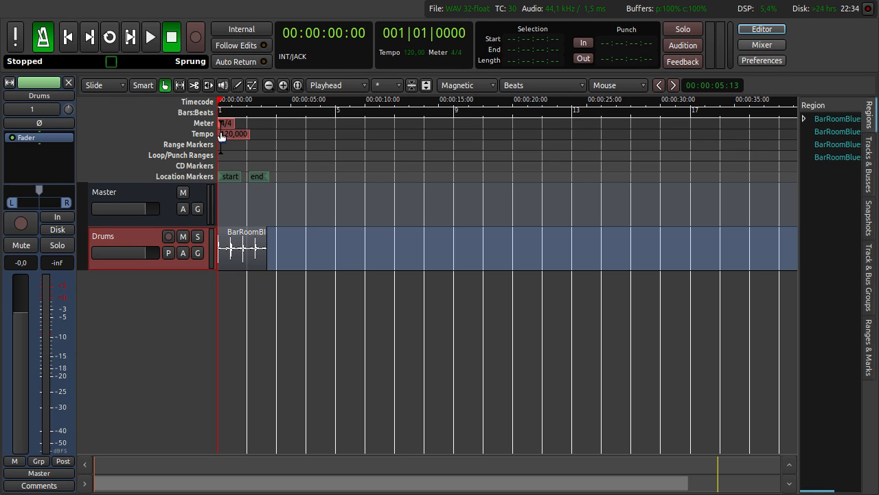
Step: Change the session tempo marker to 72 BPM
{"action": "double_click", "coordinate": [234, 134]}
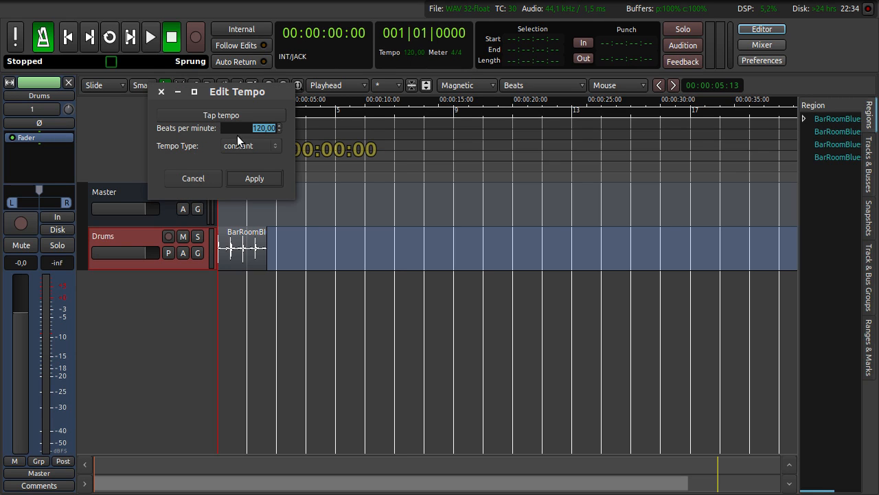
{"action": "left_click", "coordinate": [264, 128]}
{"action": "type", "text": "72"}
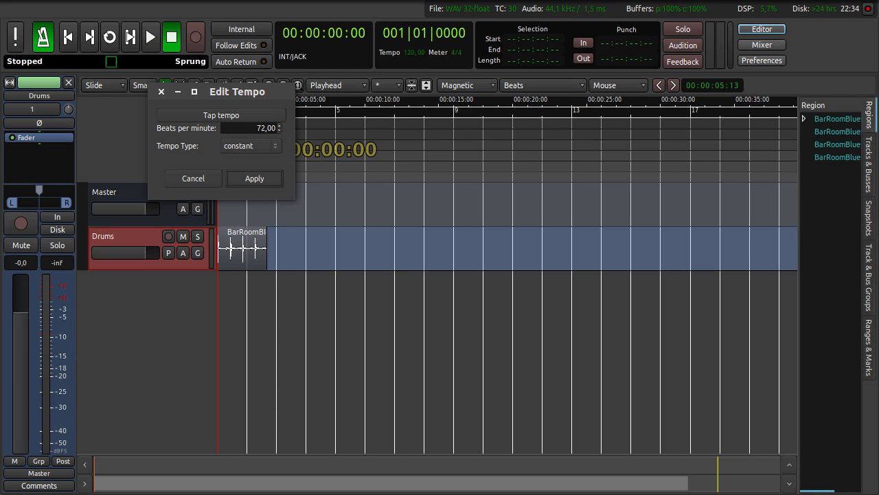
{"action": "left_click", "coordinate": [251, 145]}
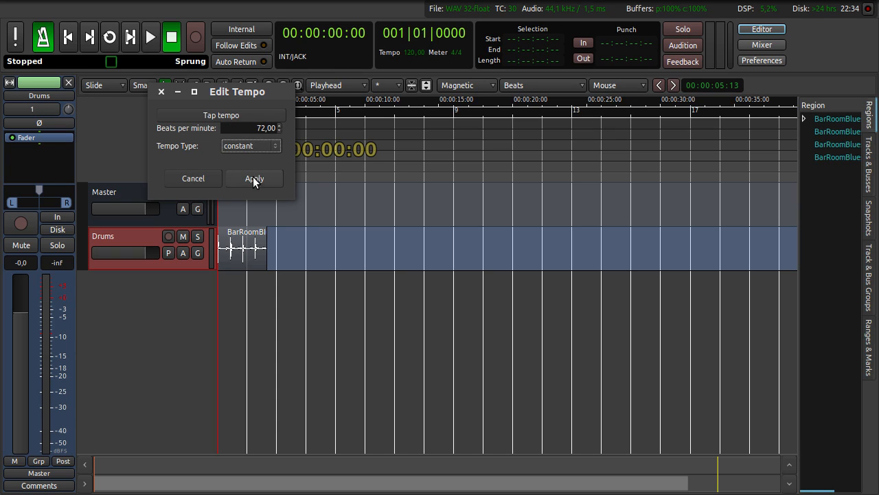
{"action": "left_click", "coordinate": [254, 178]}
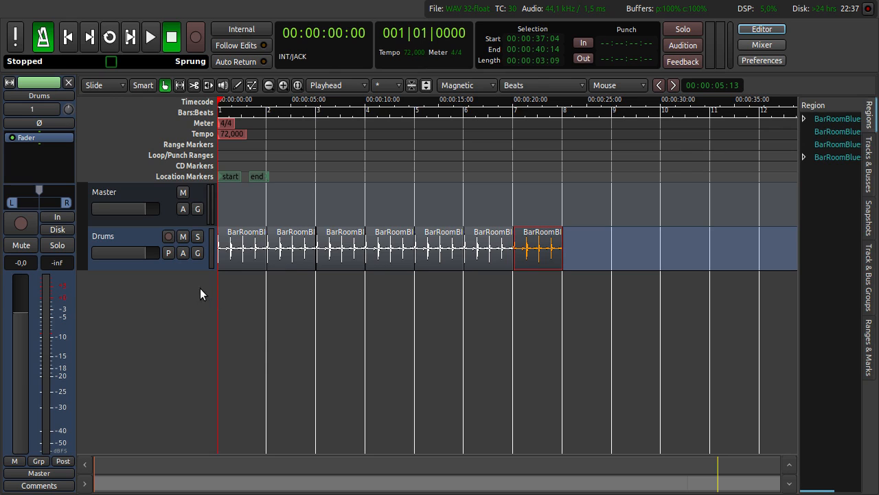
{"action": "mouse_move", "coordinate": [155, 291]}
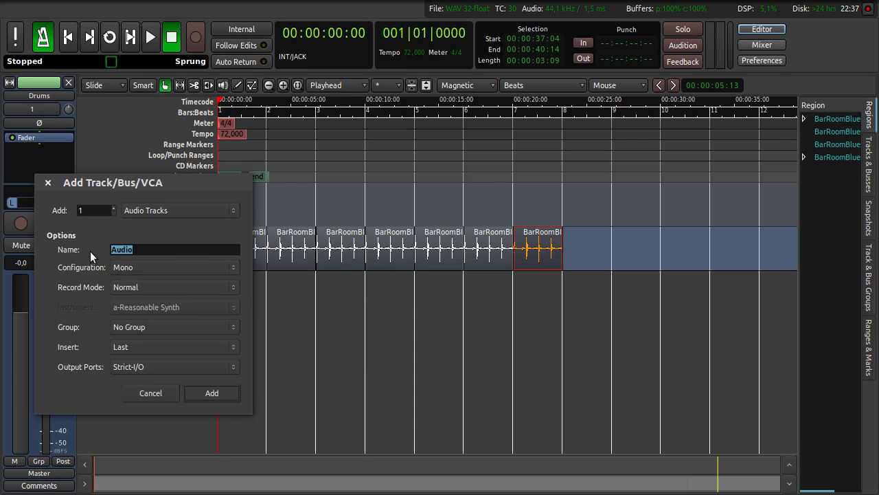
Step: Add a mono audio track named Guitar Rhythm and arm it for recording
{"action": "type", "text": "Guitar T"}
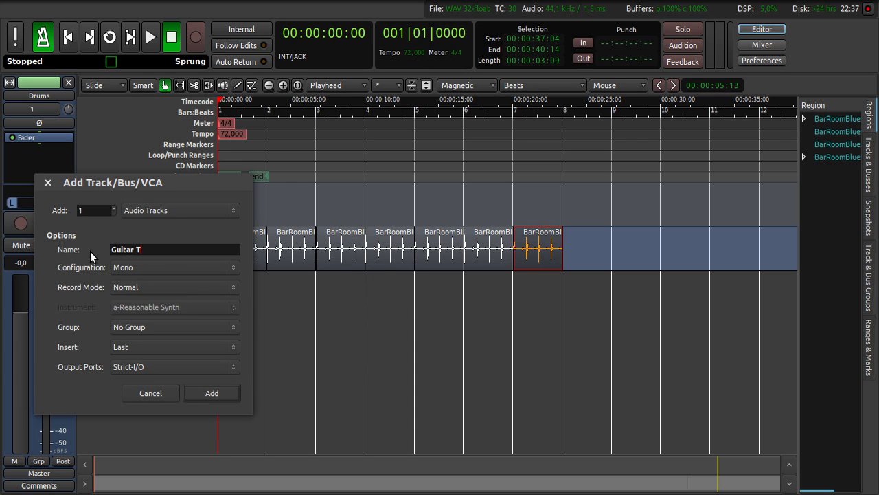
{"action": "type", "text": "Rhythm"}
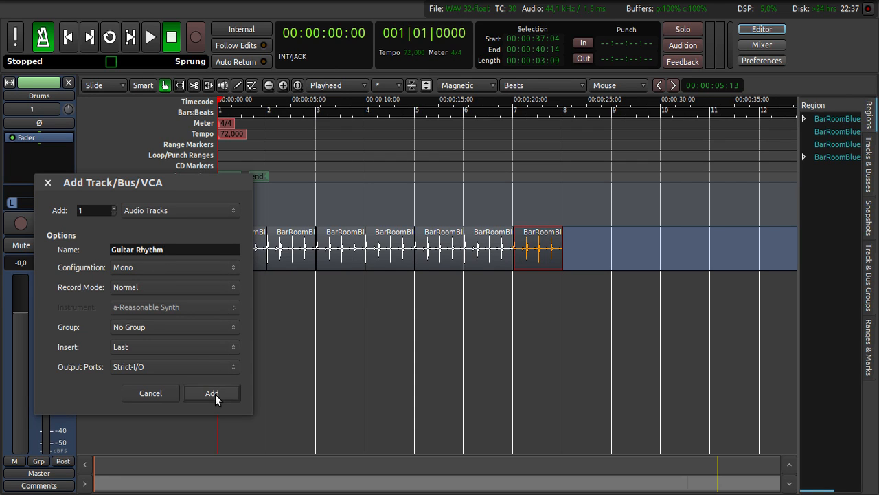
{"action": "left_click", "coordinate": [212, 392]}
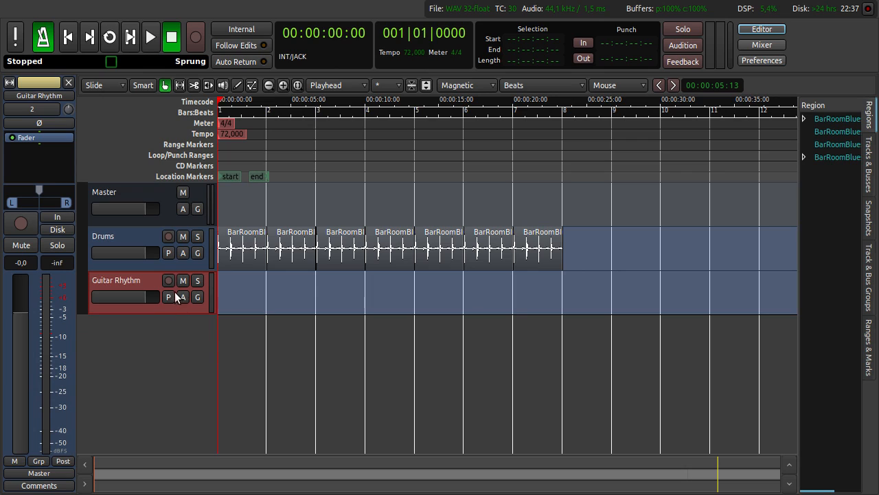
{"action": "mouse_move", "coordinate": [168, 281]}
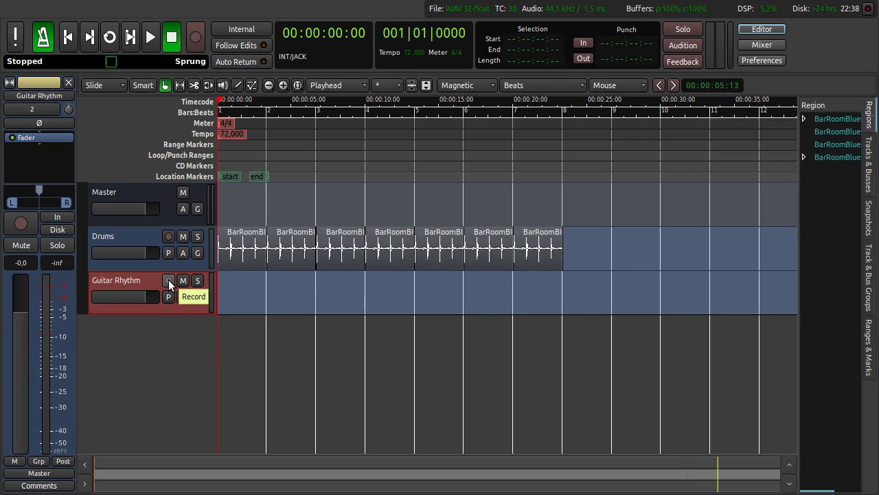
{"action": "left_click", "coordinate": [169, 280]}
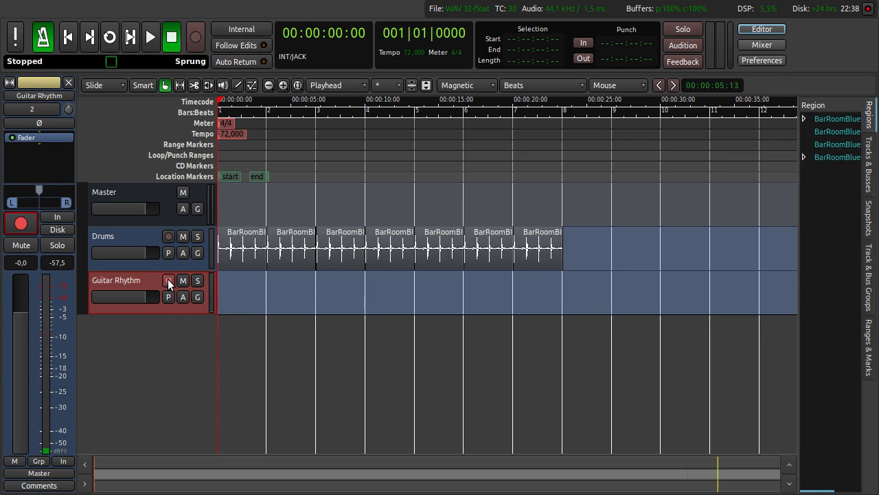
{"action": "left_click", "coordinate": [168, 280]}
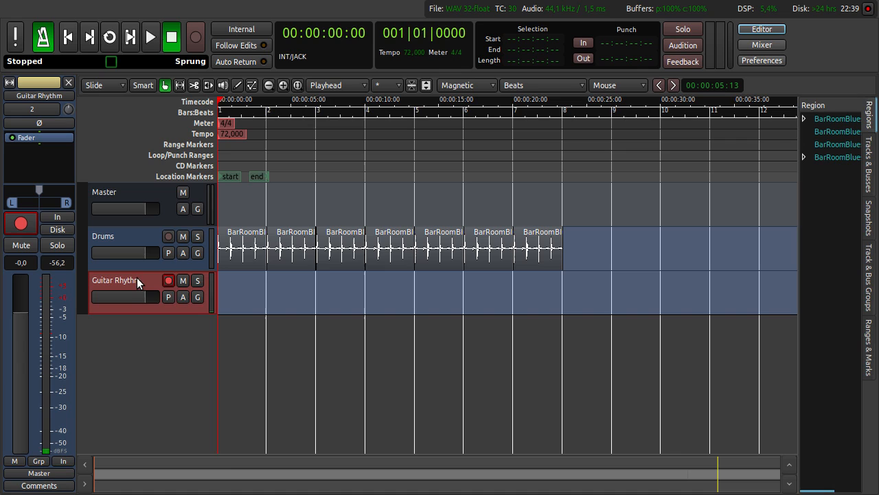
Step: Connect the Guitar Rhythm track's input to system capture_2
{"action": "right_click", "coordinate": [137, 283]}
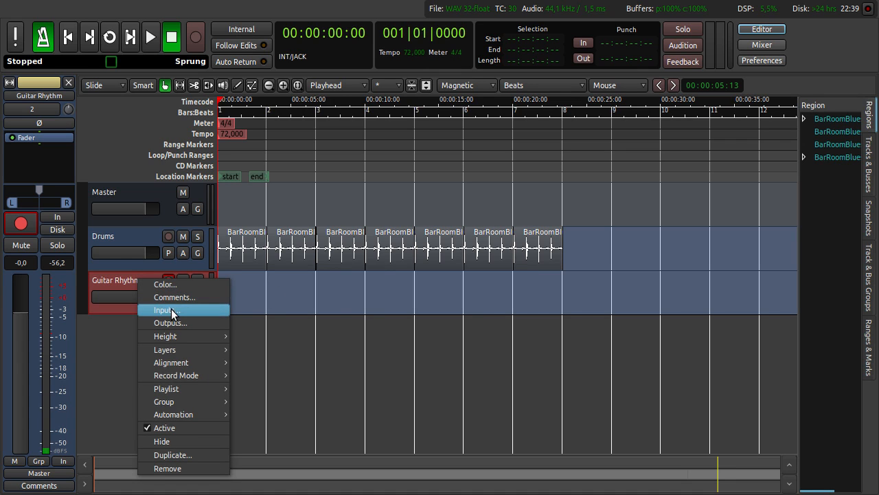
{"action": "left_click", "coordinate": [164, 309]}
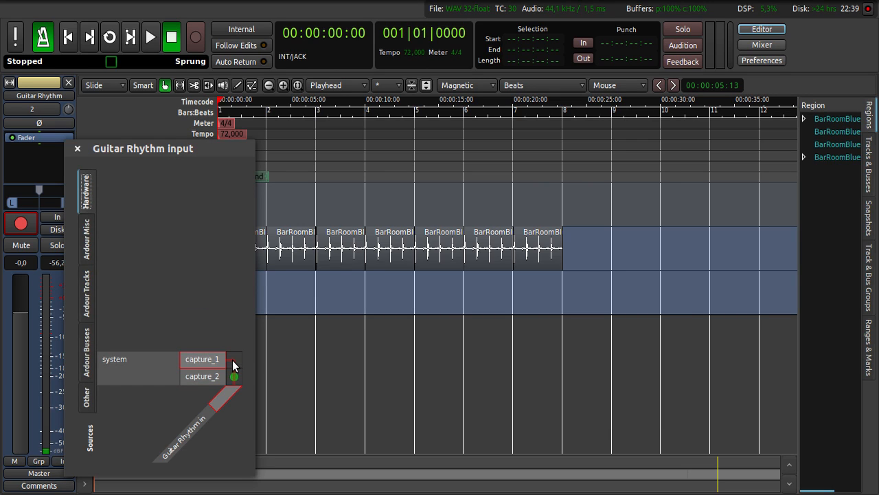
{"action": "left_click", "coordinate": [234, 375]}
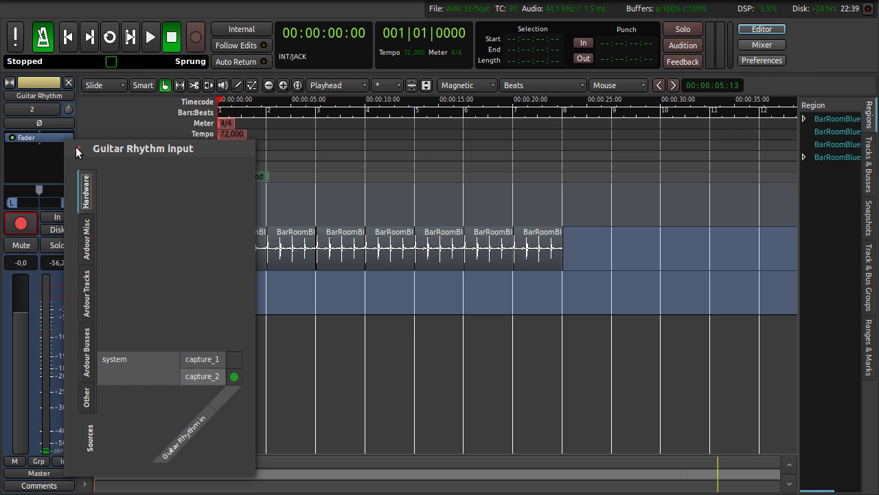
{"action": "left_click", "coordinate": [78, 150]}
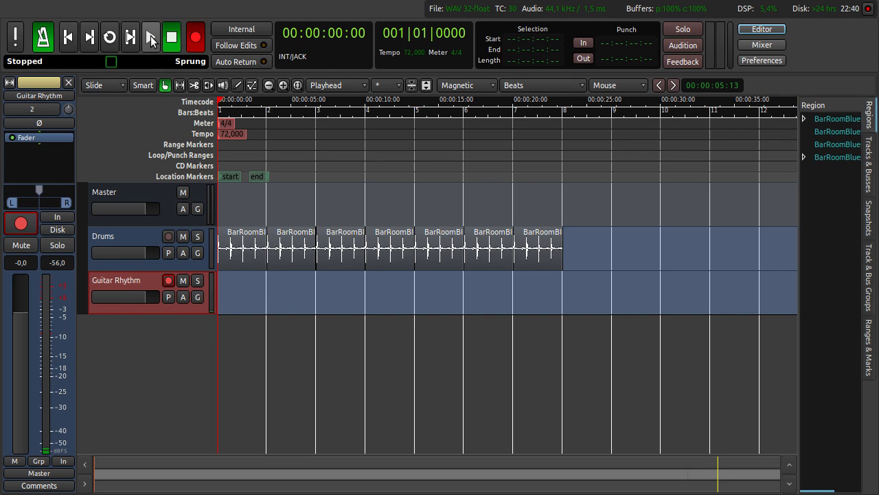
{"action": "mouse_move", "coordinate": [150, 39]}
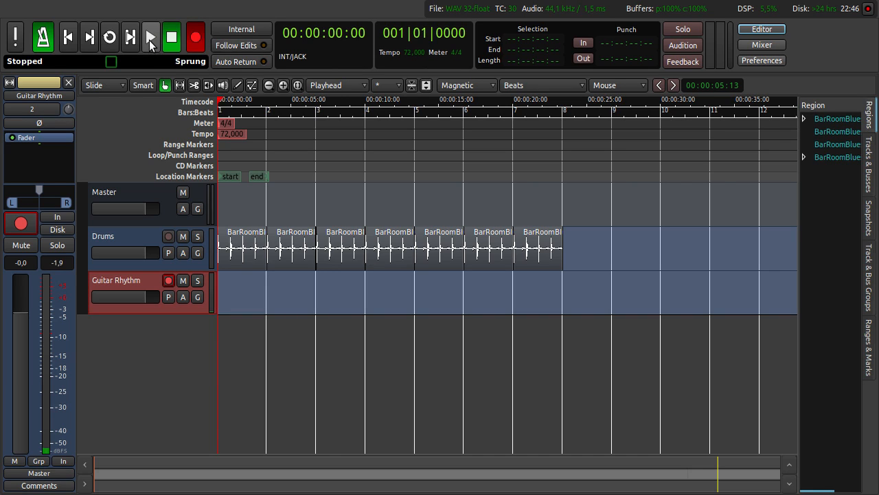
Step: Record a guitar take on Guitar Rhythm, stopping around bar 11
{"action": "left_click", "coordinate": [150, 37]}
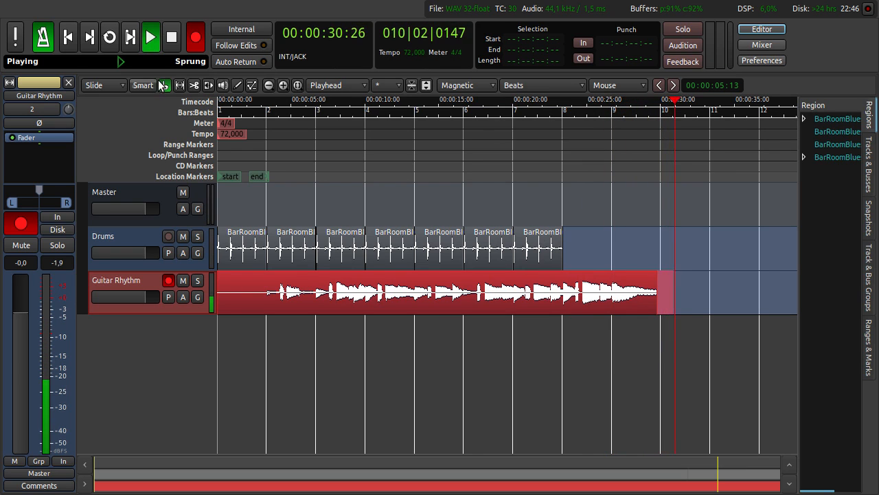
{"action": "mouse_move", "coordinate": [171, 37]}
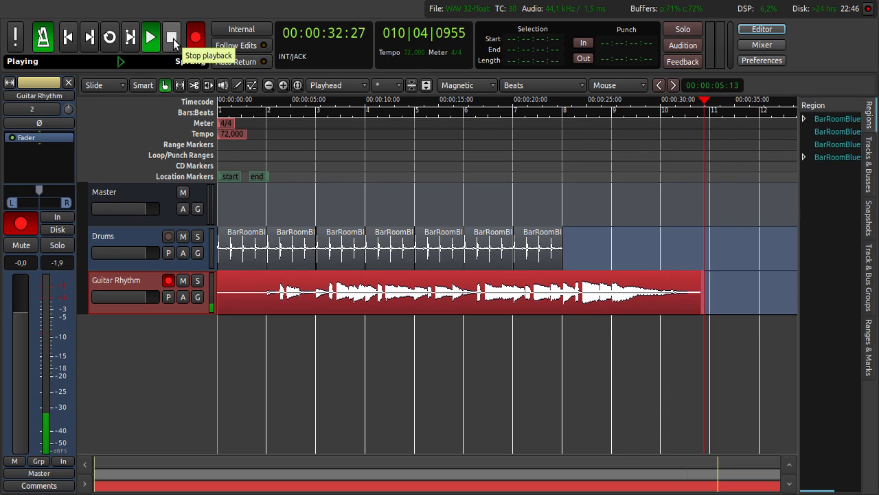
{"action": "left_click", "coordinate": [171, 37]}
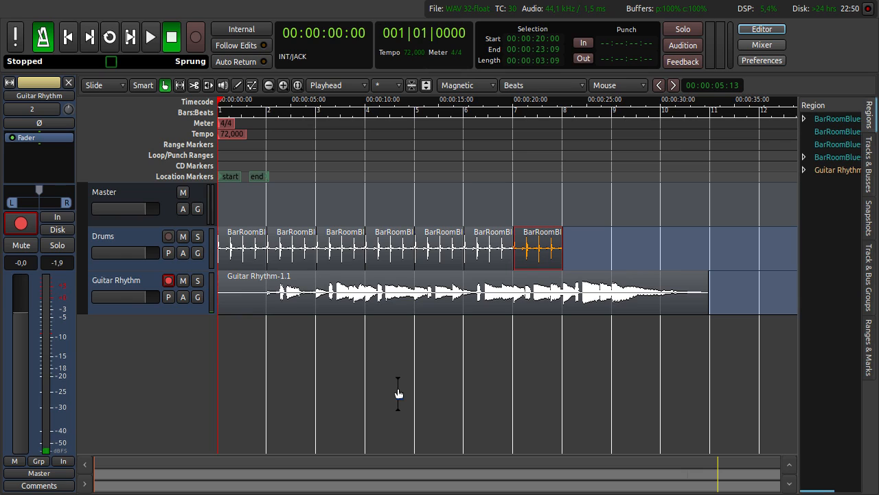
{"action": "mouse_move", "coordinate": [587, 240]}
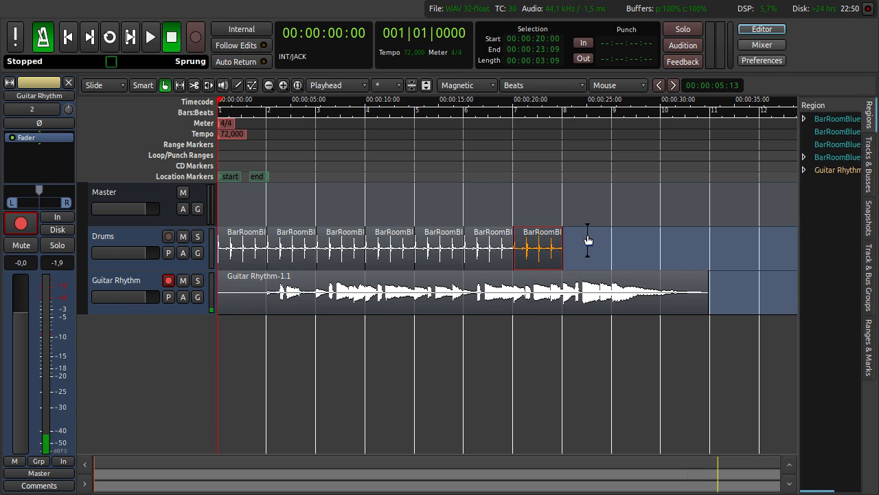
Step: Repeat the drum loop once more; trim the guitar take to span session start to bar 9
{"action": "left_click", "coordinate": [586, 244]}
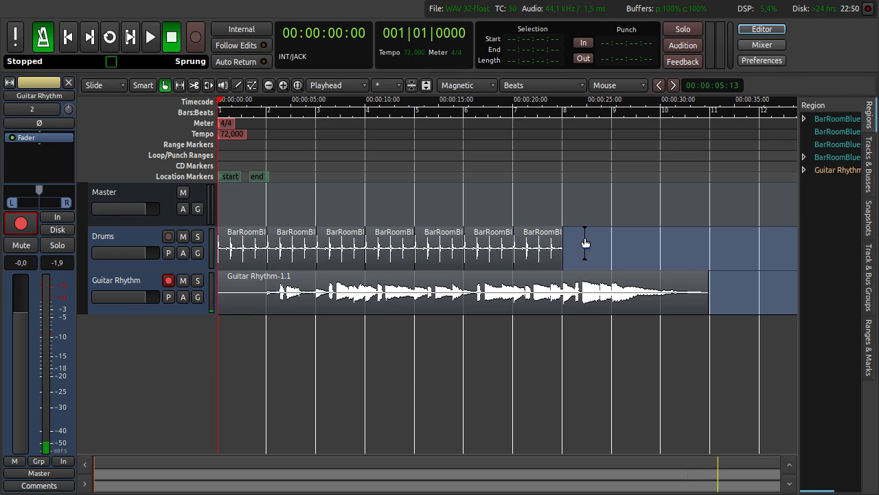
{"action": "left_click", "coordinate": [541, 247]}
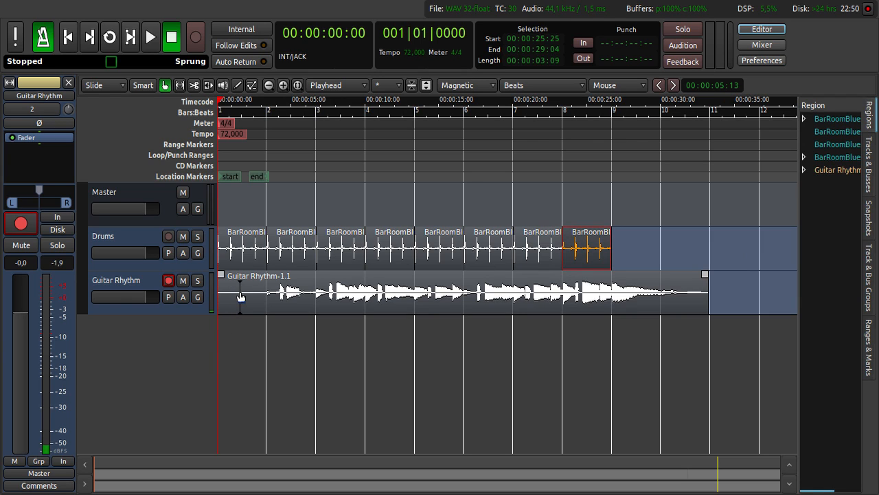
{"action": "left_click", "coordinate": [461, 292]}
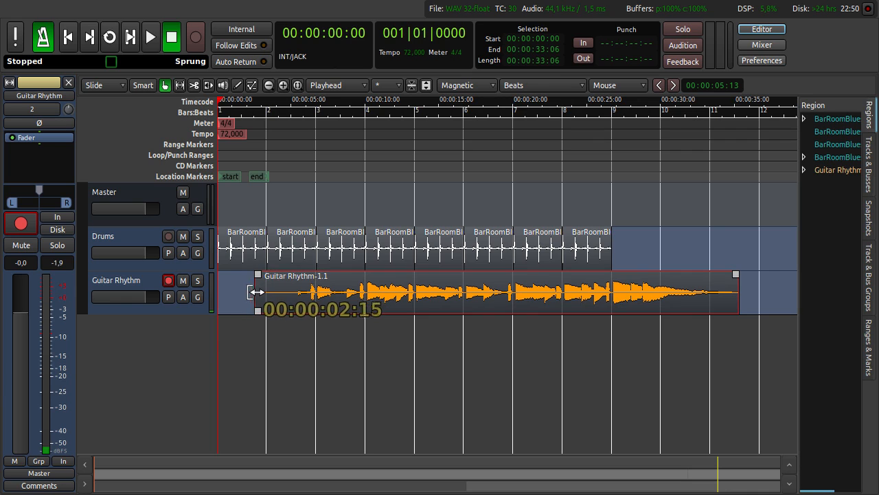
{"action": "left_click_drag", "start_coordinate": [258, 292], "coordinate": [299, 292]}
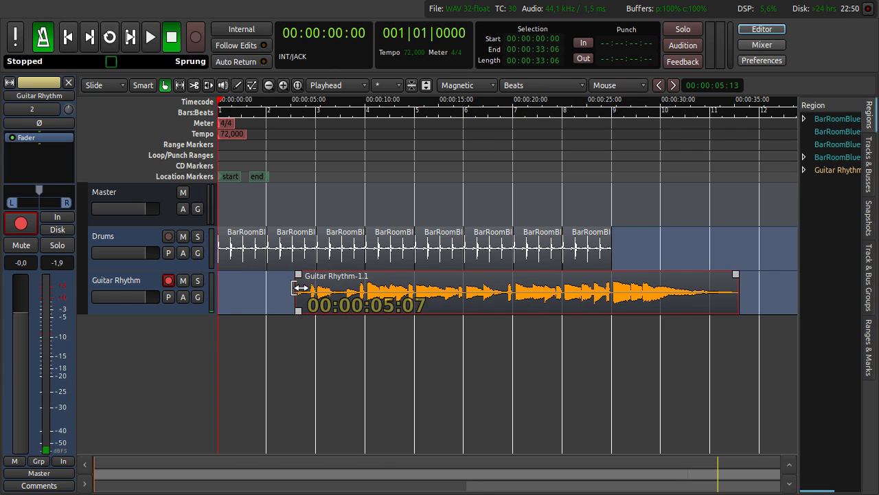
{"action": "left_click_drag", "start_coordinate": [299, 292], "coordinate": [245, 292]}
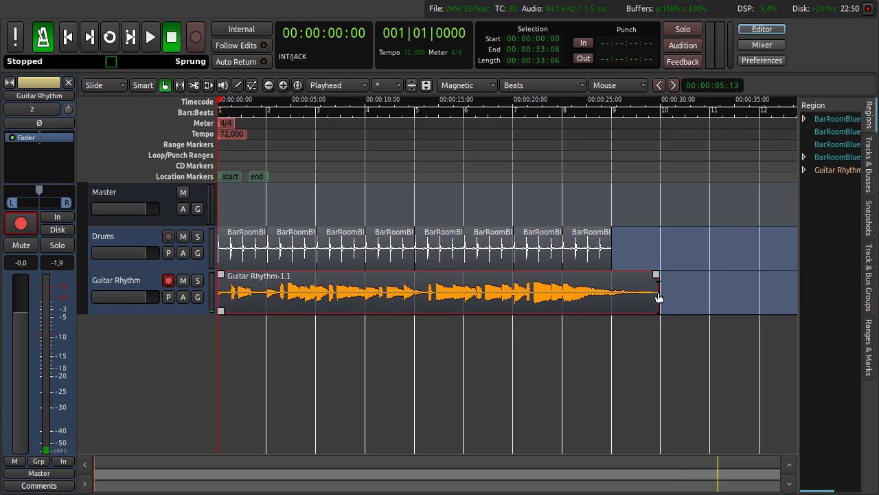
{"action": "left_click_drag", "start_coordinate": [656, 292], "coordinate": [625, 292]}
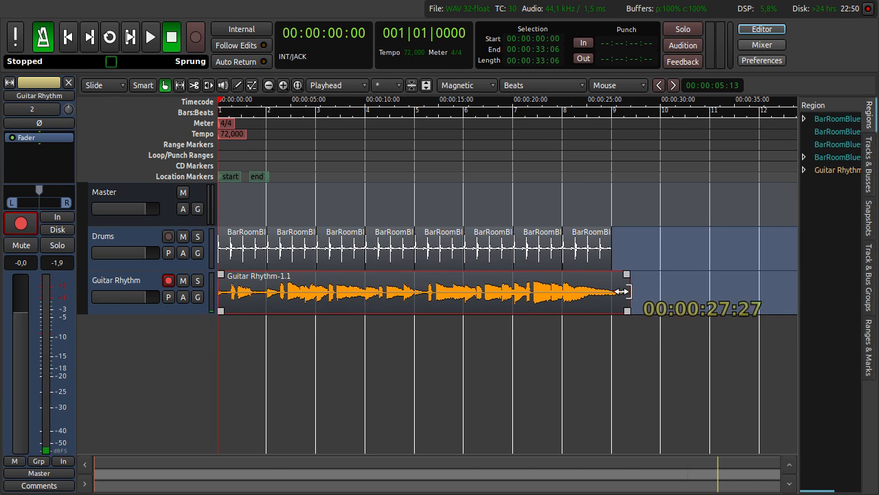
{"action": "left_click_drag", "start_coordinate": [625, 292], "coordinate": [608, 292]}
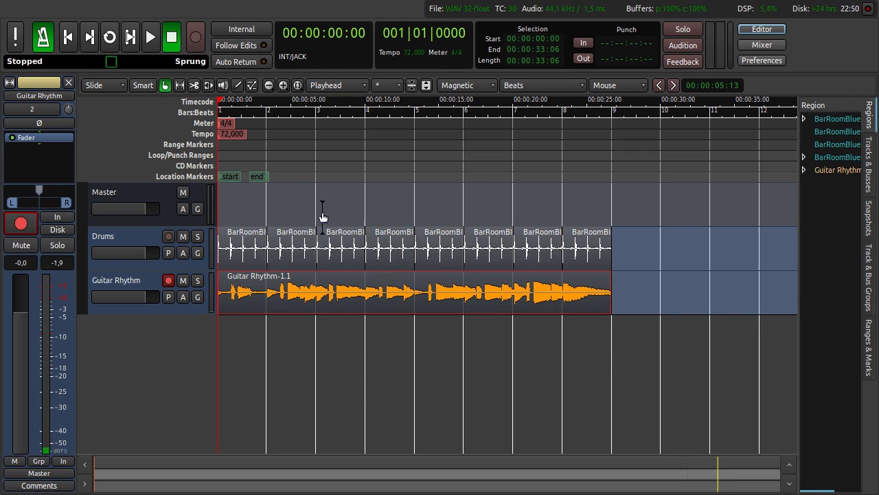
{"action": "left_click", "coordinate": [149, 37]}
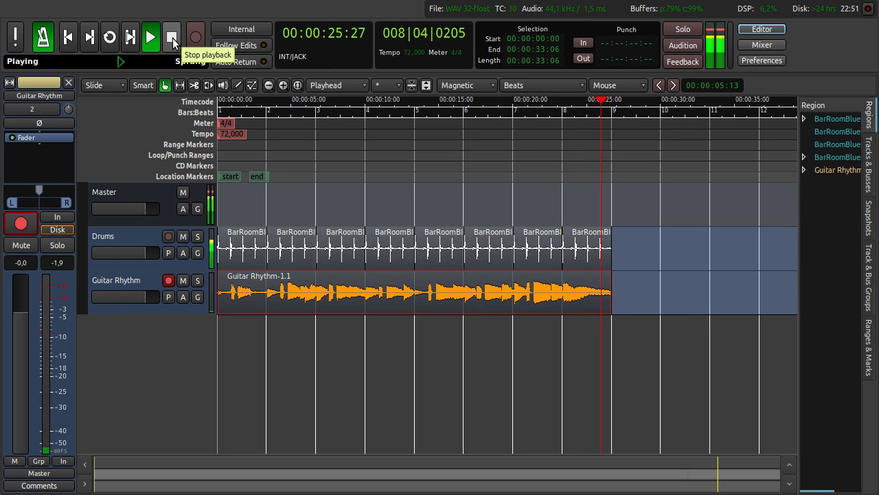
{"action": "left_click", "coordinate": [171, 38]}
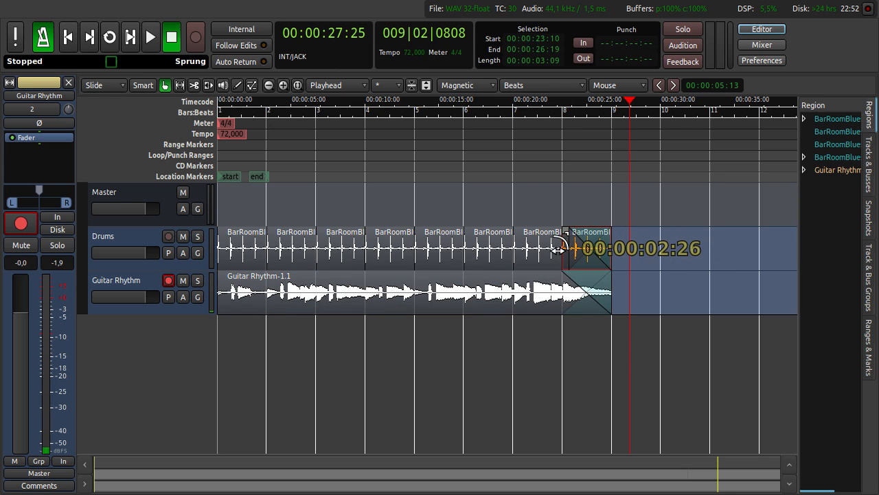
{"action": "mouse_move", "coordinate": [586, 199]}
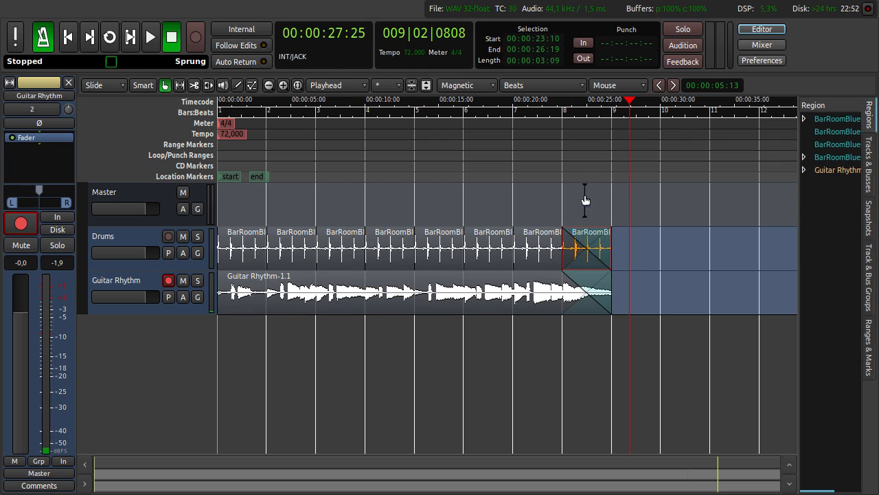
{"action": "left_click", "coordinate": [555, 103]}
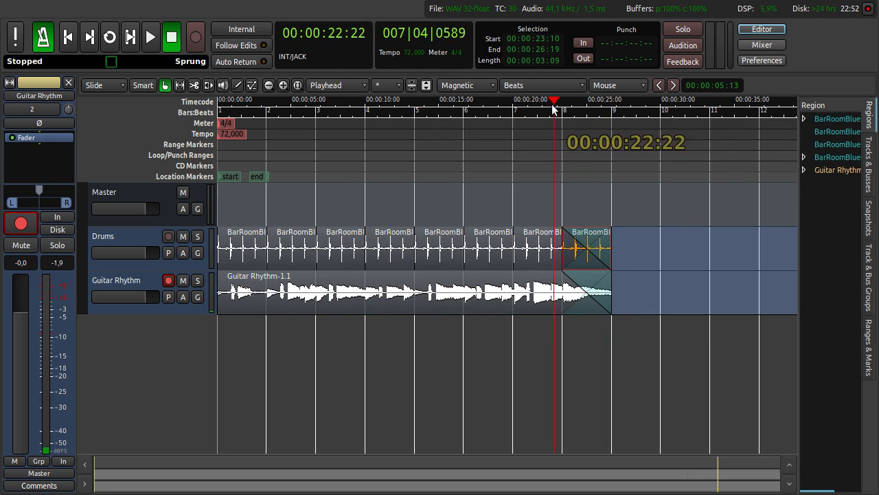
{"action": "left_click", "coordinate": [515, 101]}
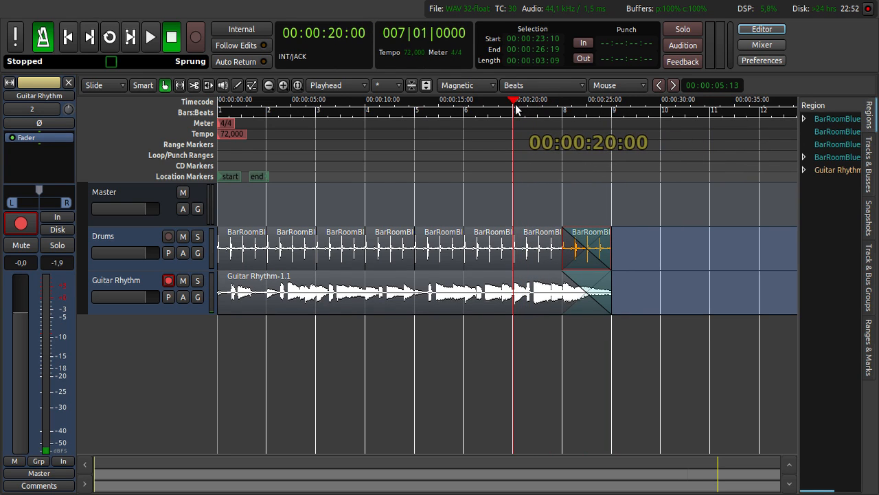
{"action": "left_click", "coordinate": [150, 37]}
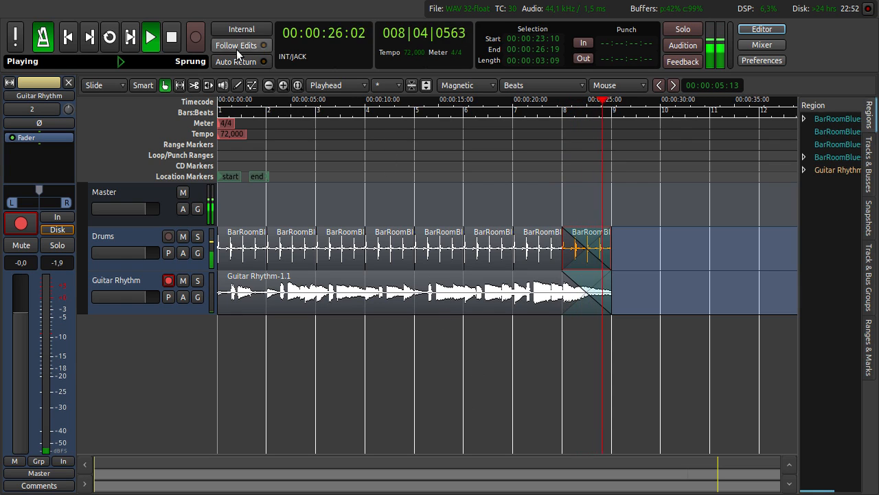
{"action": "left_click", "coordinate": [171, 37]}
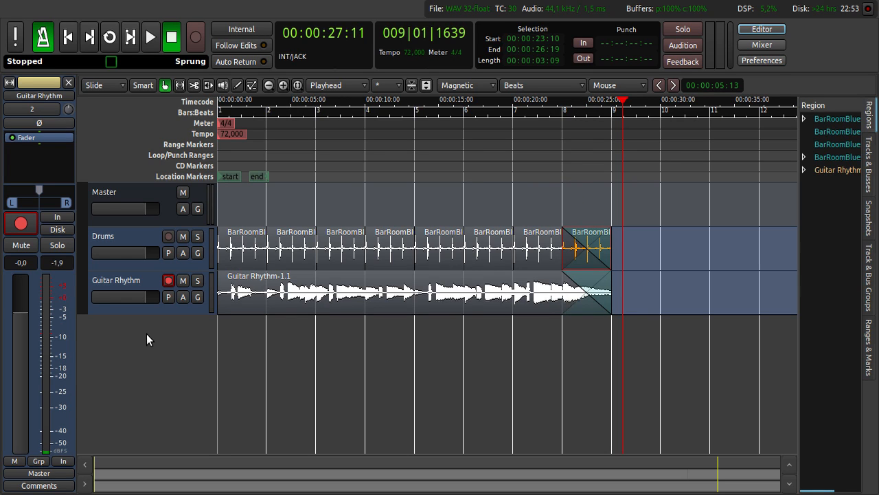
{"action": "mouse_move", "coordinate": [144, 335]}
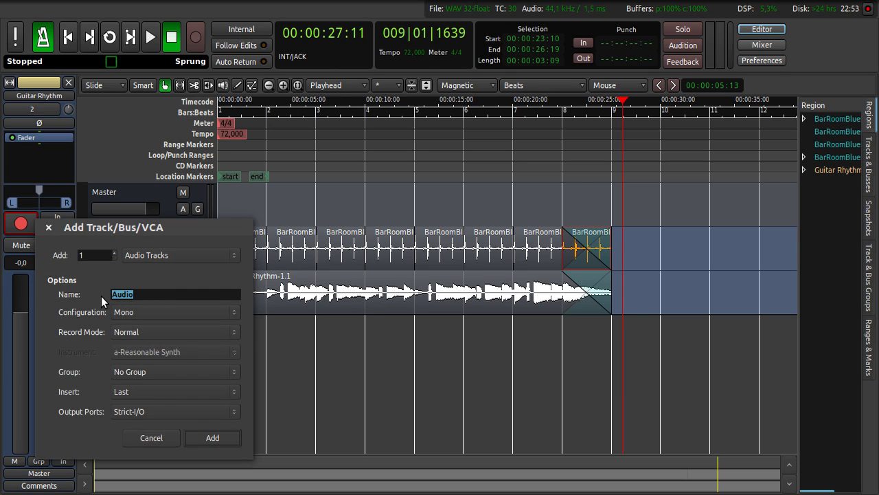
Step: Add one mono audio track named Bass below Guitar Rhythm
{"action": "type", "text": "Bass"}
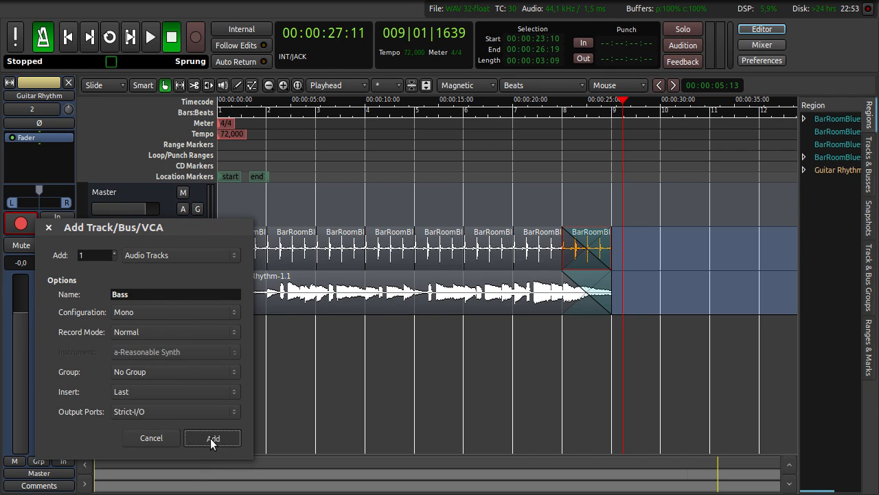
{"action": "left_click", "coordinate": [212, 438]}
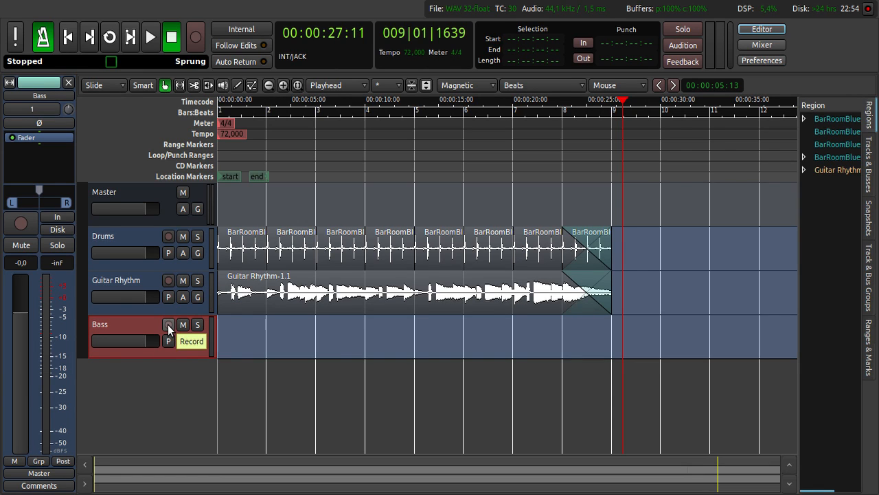
Step: Feed the Bass track's input from system capture_2 instead of capture_1
{"action": "left_click", "coordinate": [168, 324]}
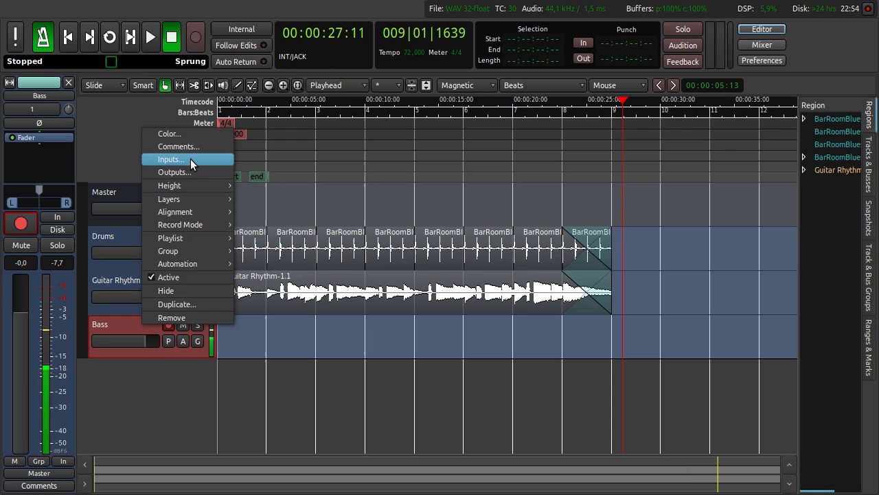
{"action": "left_click", "coordinate": [170, 158]}
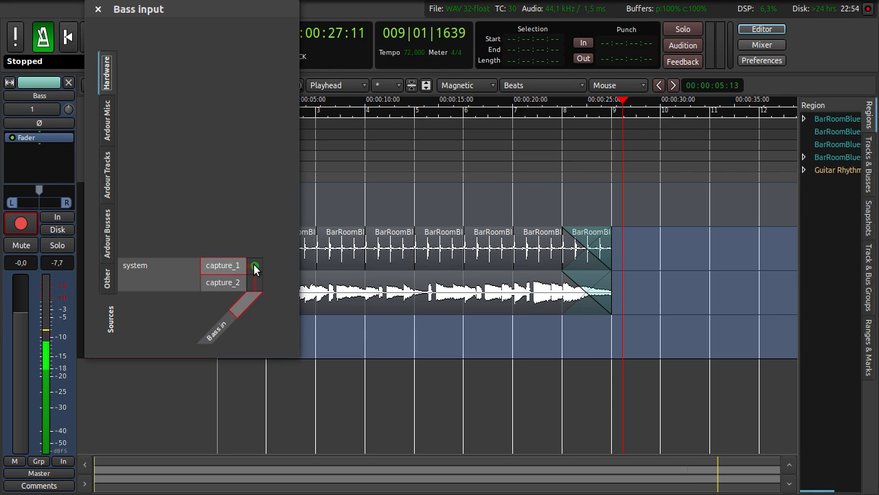
{"action": "left_click", "coordinate": [254, 282]}
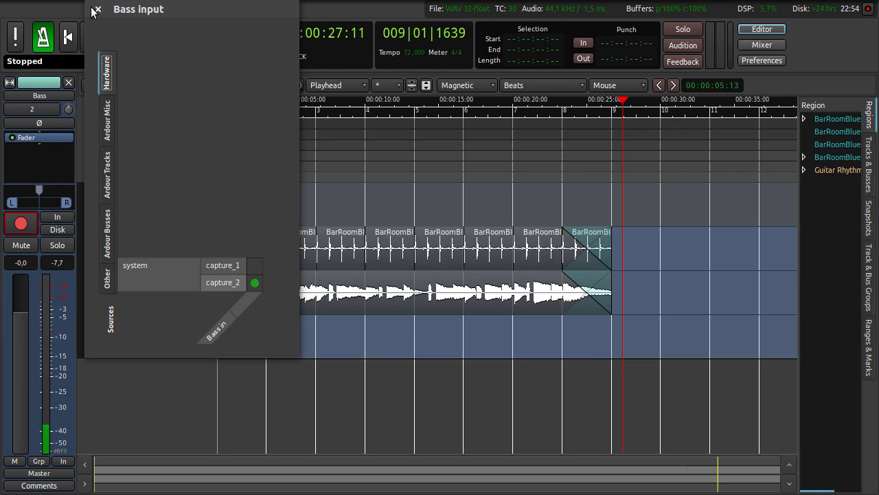
{"action": "left_click", "coordinate": [95, 11]}
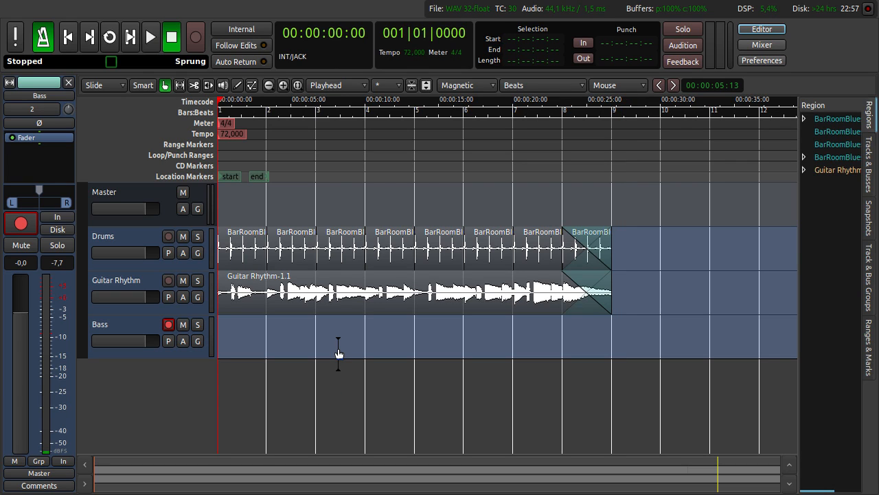
{"action": "mouse_move", "coordinate": [632, 237]}
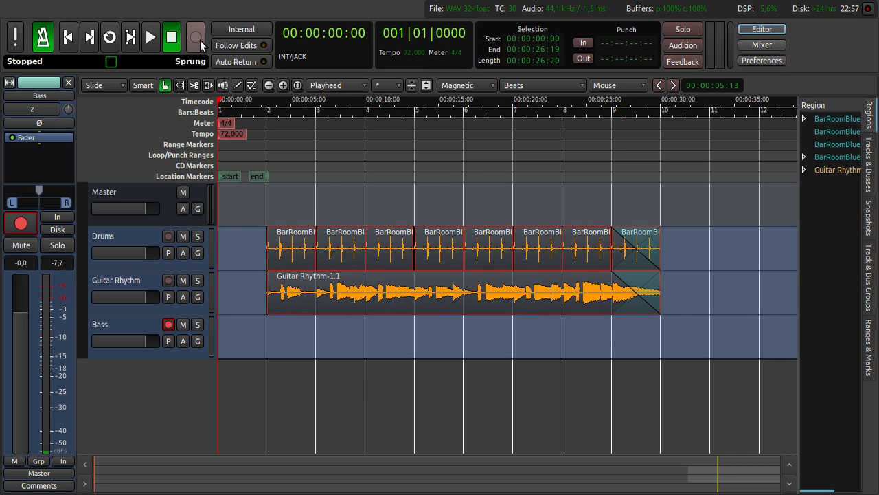
{"action": "mouse_move", "coordinate": [150, 37]}
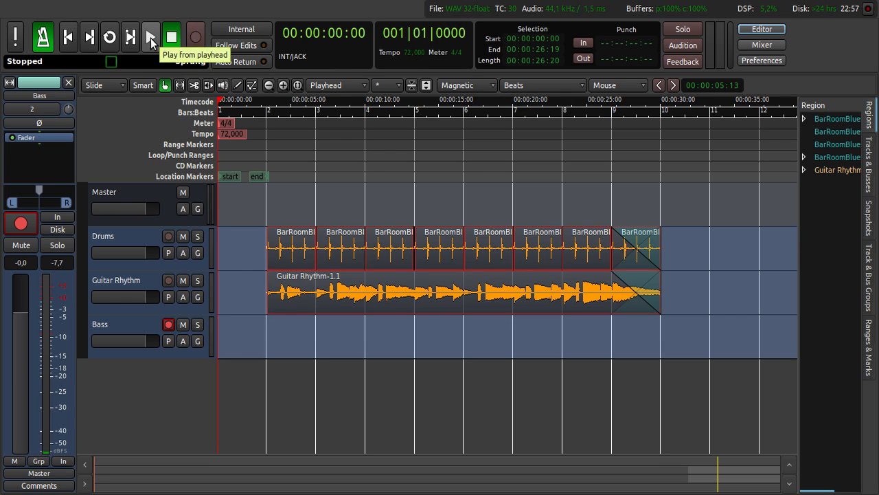
Step: Record the bass take Bass-2.1 onto the Bass track, then stop the transport
{"action": "left_click", "coordinate": [151, 37]}
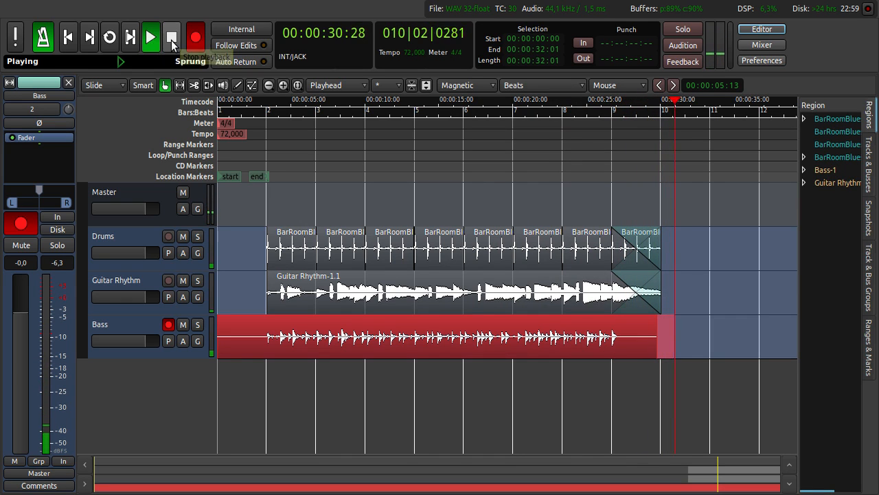
{"action": "left_click", "coordinate": [172, 38]}
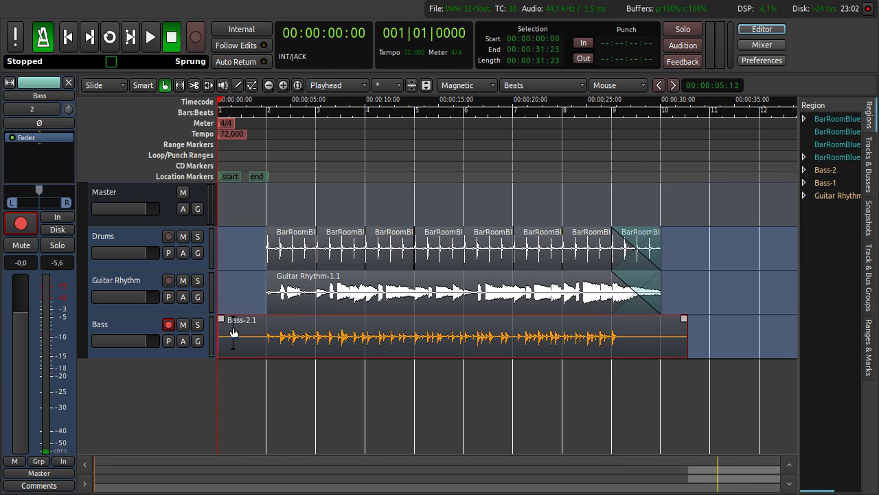
Step: Drag the Bass-2.1 take into line with drums and guitar, then play and stop to check
{"action": "left_click_drag", "start_coordinate": [233, 336], "coordinate": [308, 336]}
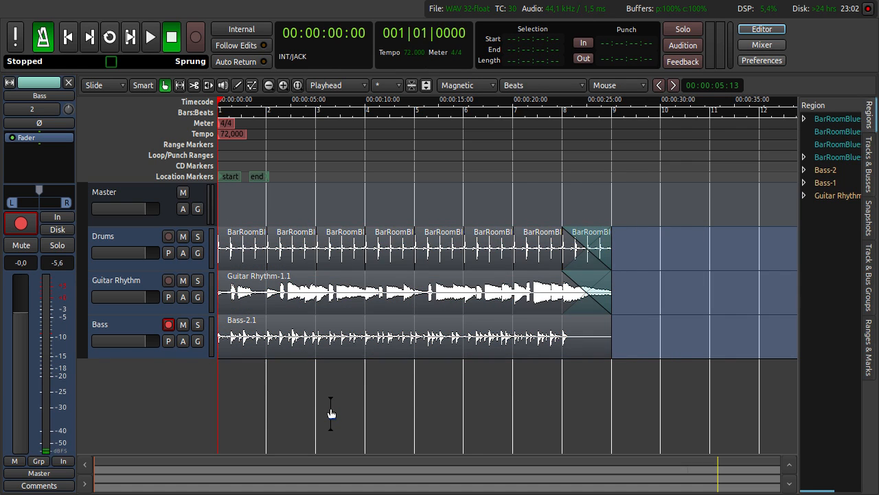
{"action": "mouse_move", "coordinate": [150, 37]}
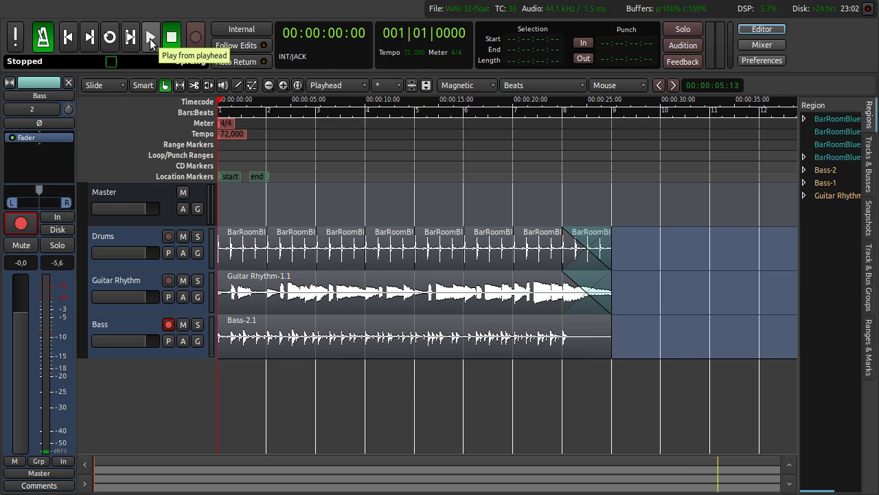
{"action": "left_click", "coordinate": [150, 37]}
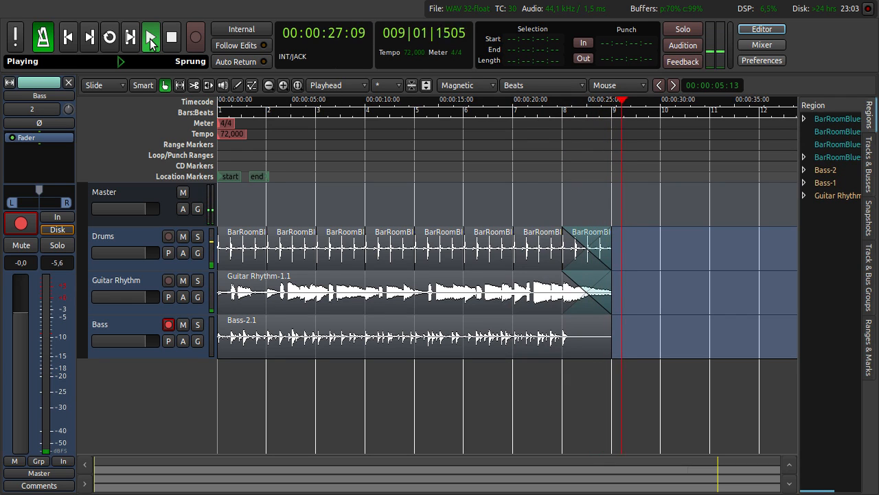
{"action": "left_click", "coordinate": [171, 37]}
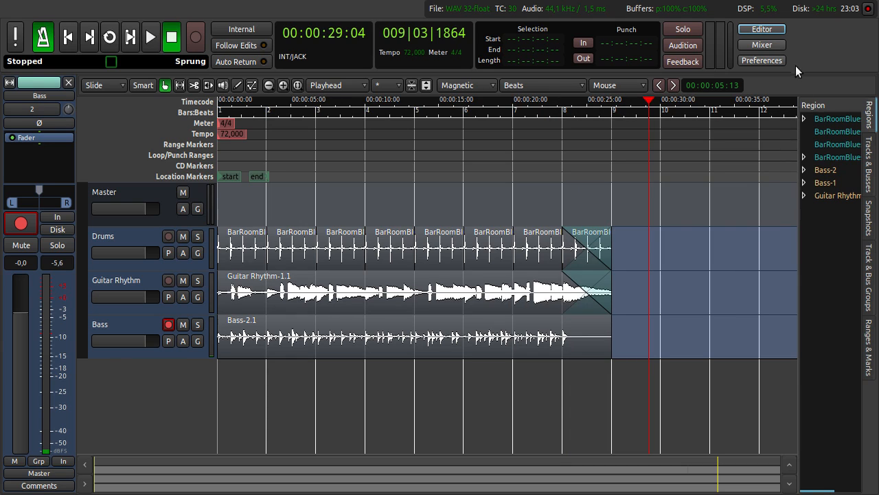
{"action": "mouse_move", "coordinate": [762, 44]}
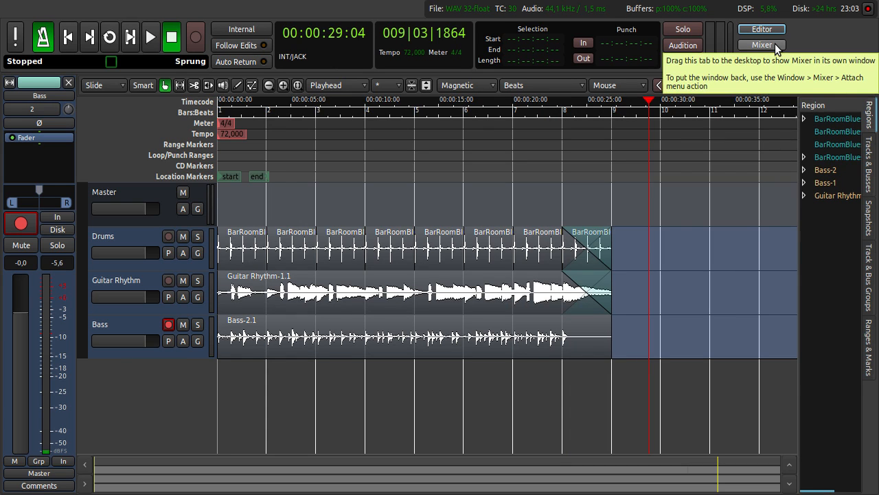
Step: In the Mixer, play from the start and set Drums +1.6 dB, Guitar Rhythm −3.7 dB, Bass +1.0 dB
{"action": "left_click", "coordinate": [761, 45]}
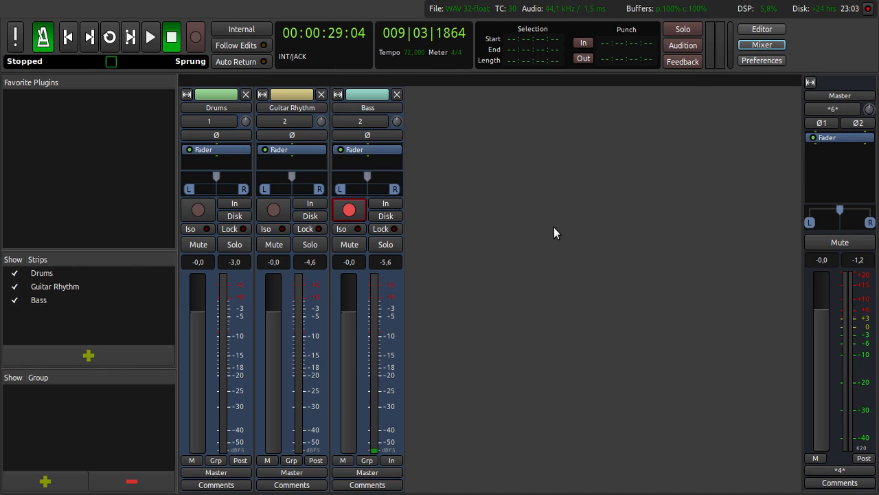
{"action": "left_click", "coordinate": [68, 37]}
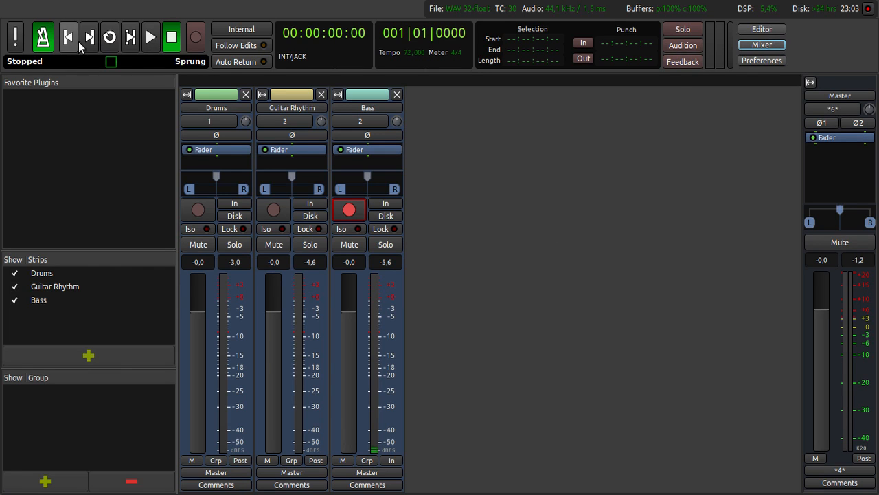
{"action": "mouse_move", "coordinate": [151, 37]}
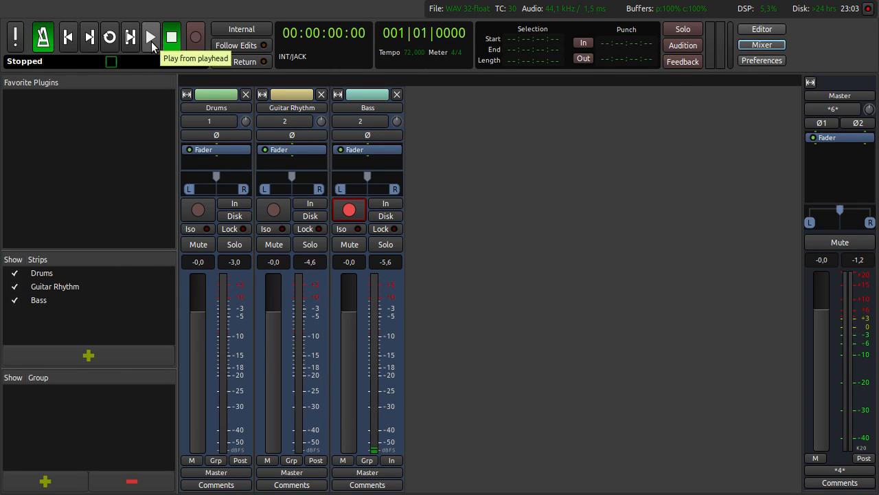
{"action": "left_click", "coordinate": [150, 37]}
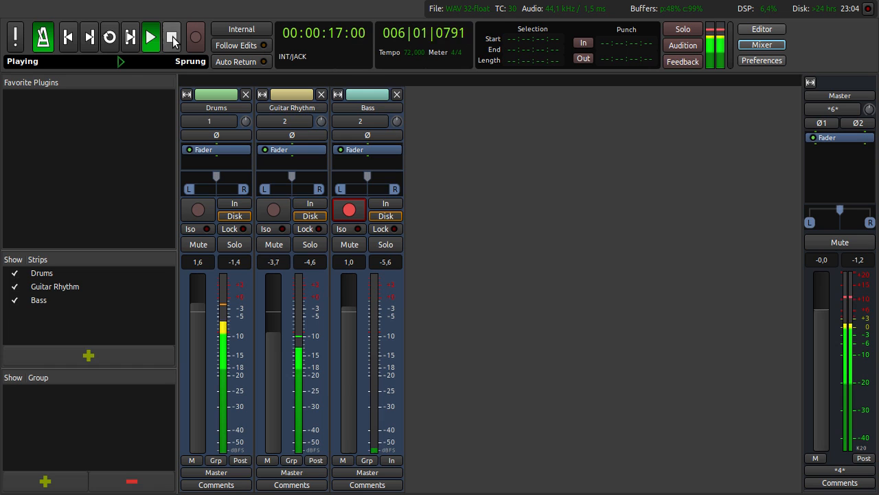
{"action": "left_click", "coordinate": [171, 37]}
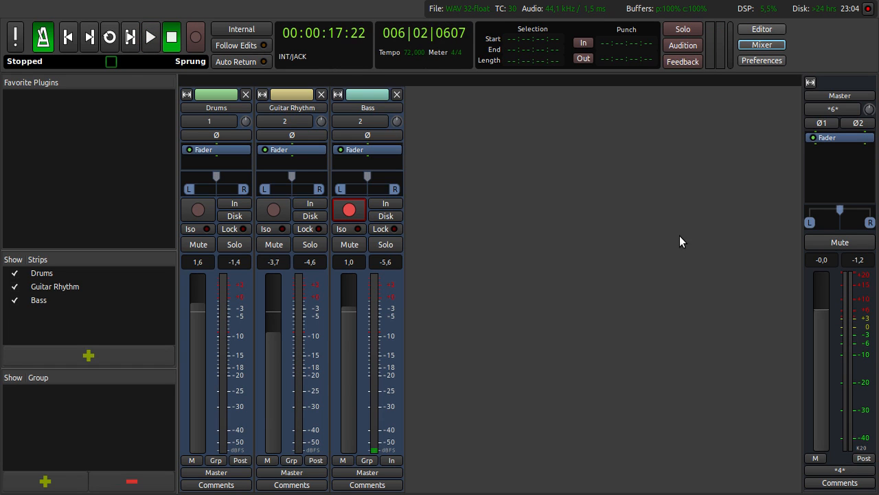
{"action": "mouse_move", "coordinate": [762, 29]}
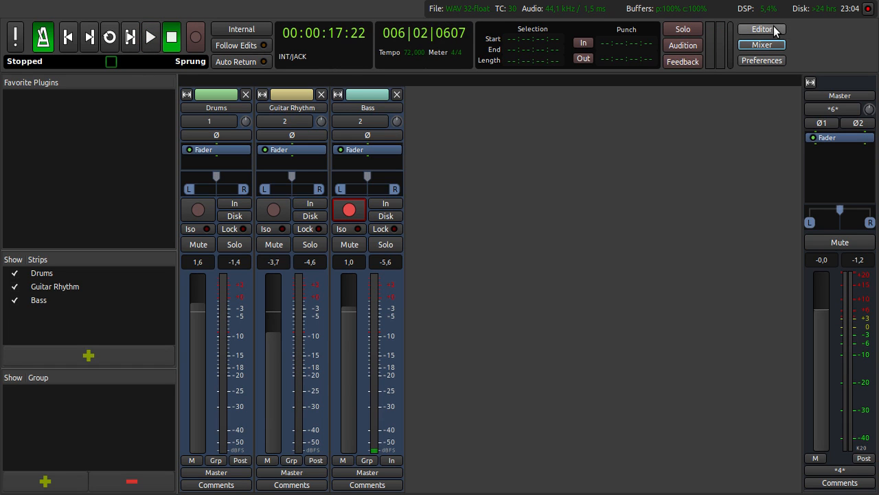
Step: Back in the Editor, loop the selected regions from session start to bar 9, play, then stop
{"action": "left_click", "coordinate": [761, 28]}
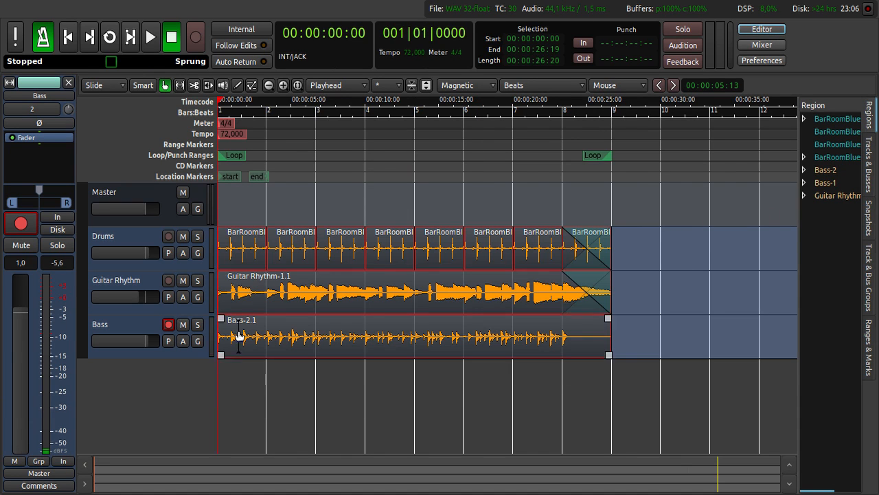
{"action": "right_click", "coordinate": [240, 337]}
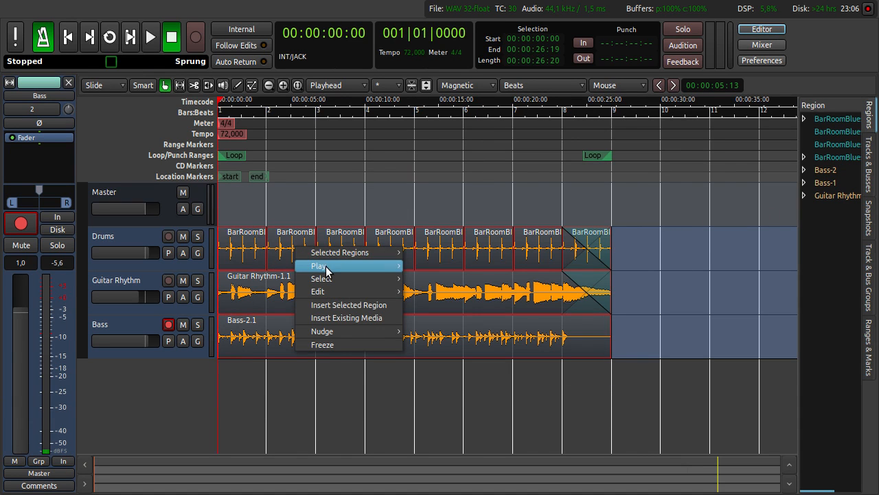
{"action": "left_click", "coordinate": [318, 266]}
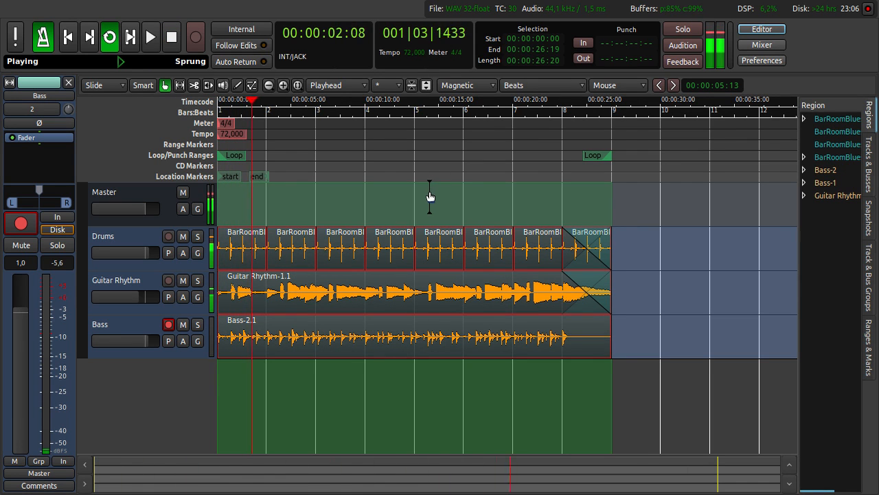
{"action": "left_click", "coordinate": [172, 37]}
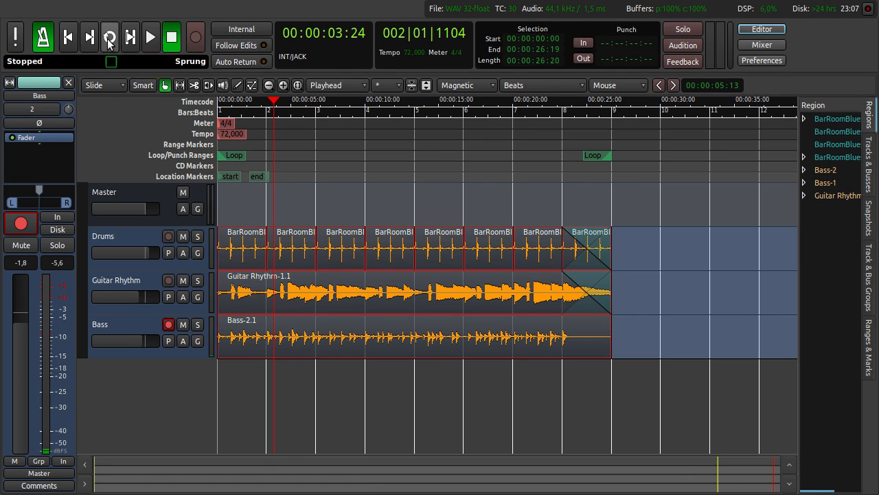
{"action": "left_click", "coordinate": [109, 37]}
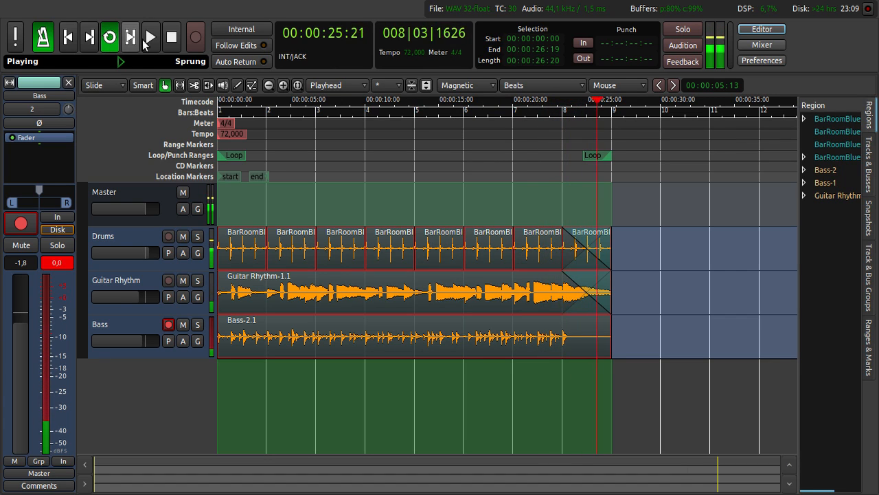
{"action": "left_click", "coordinate": [172, 37]}
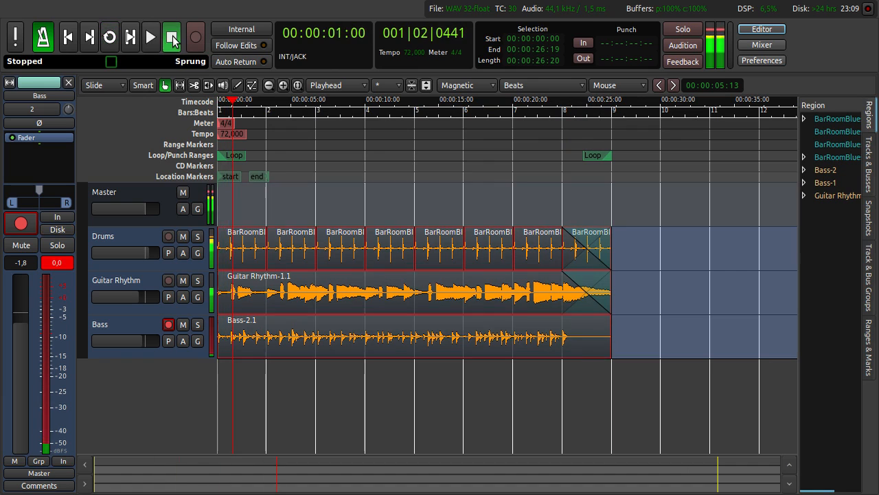